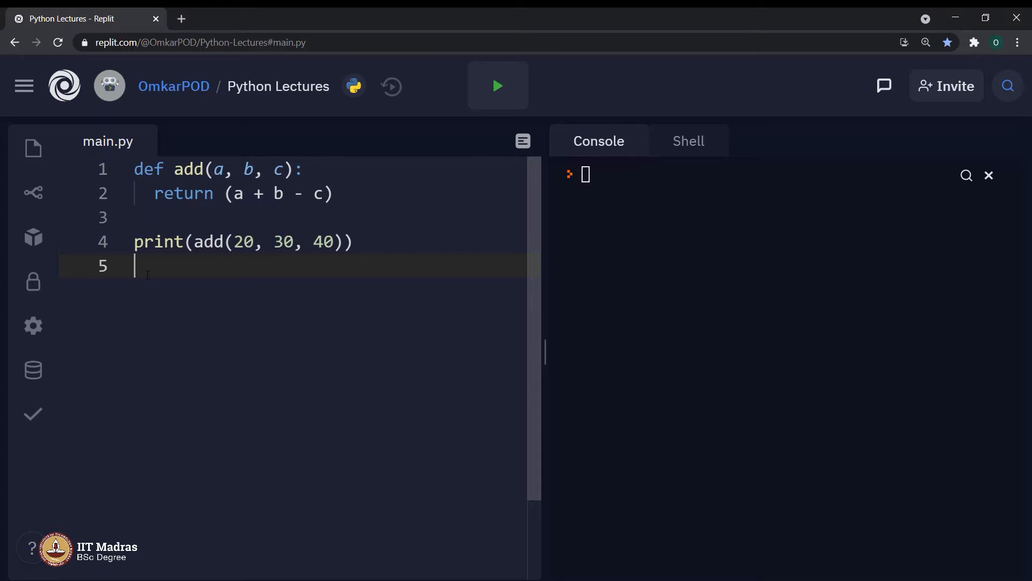
Run main.py so the console prints 10 from add(20, 30, 40).
{"action": "left_click", "coordinate": [497, 86]}
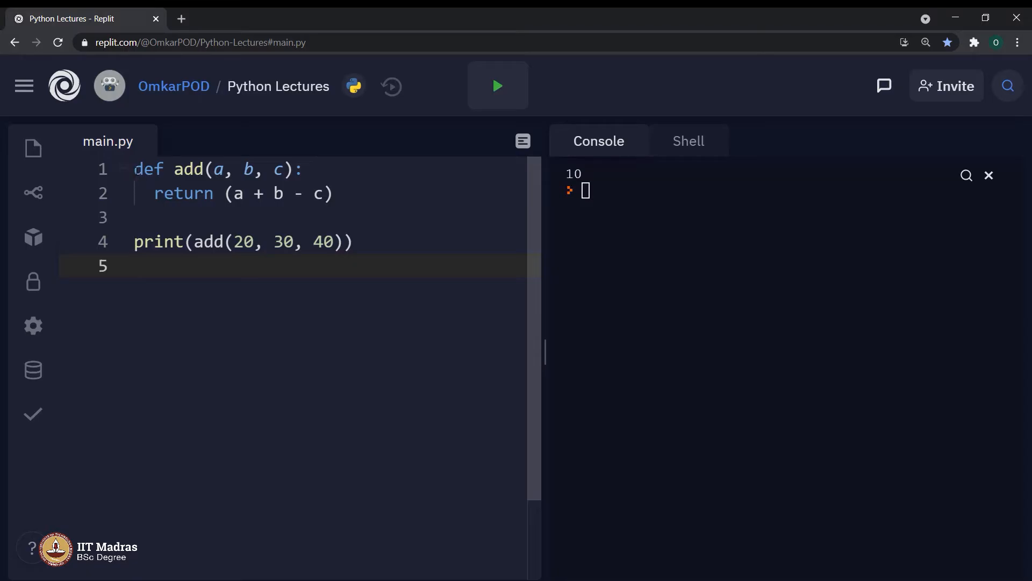
{"action": "left_click_drag", "start_coordinate": [136, 169], "coordinate": [323, 193]}
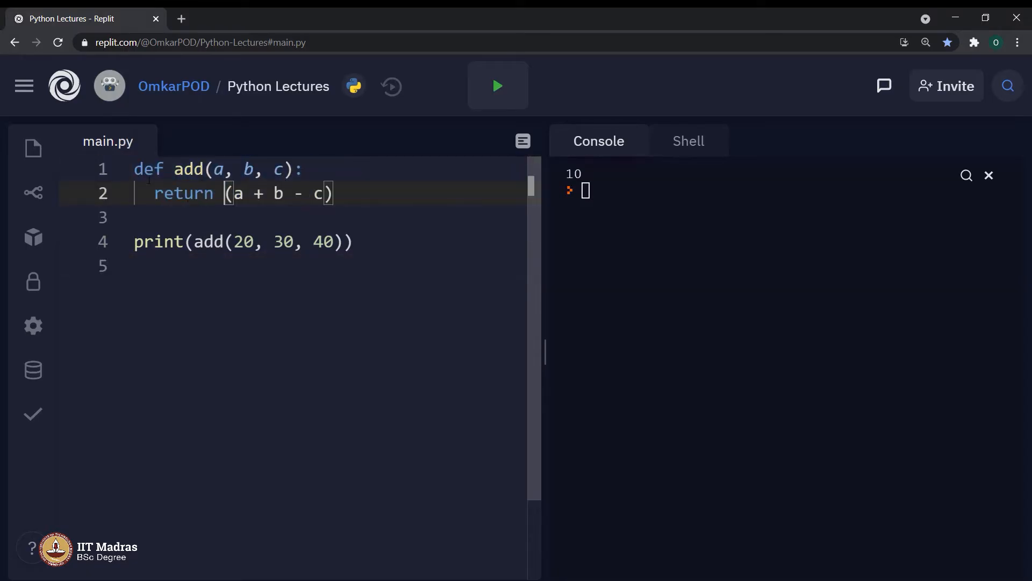
{"action": "left_click", "coordinate": [198, 217]}
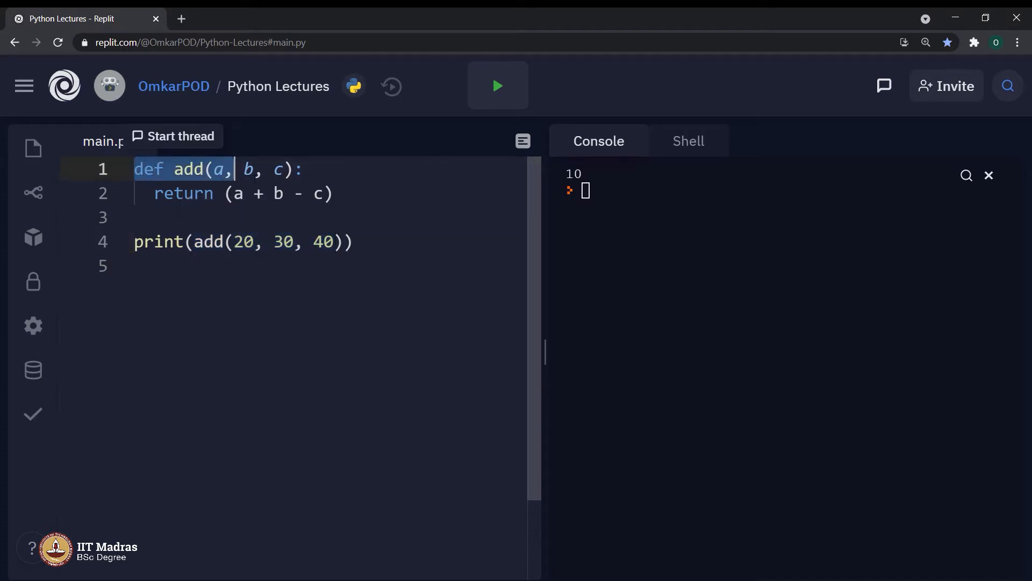
{"action": "left_click_drag", "start_coordinate": [230, 169], "coordinate": [335, 193]}
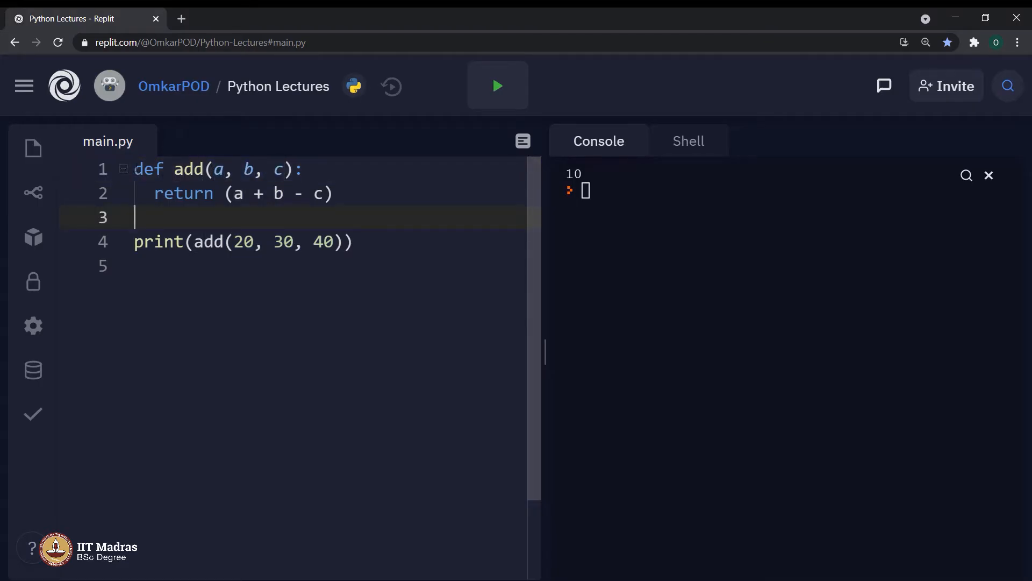
{"action": "left_click_drag", "start_coordinate": [135, 169], "coordinate": [333, 192]}
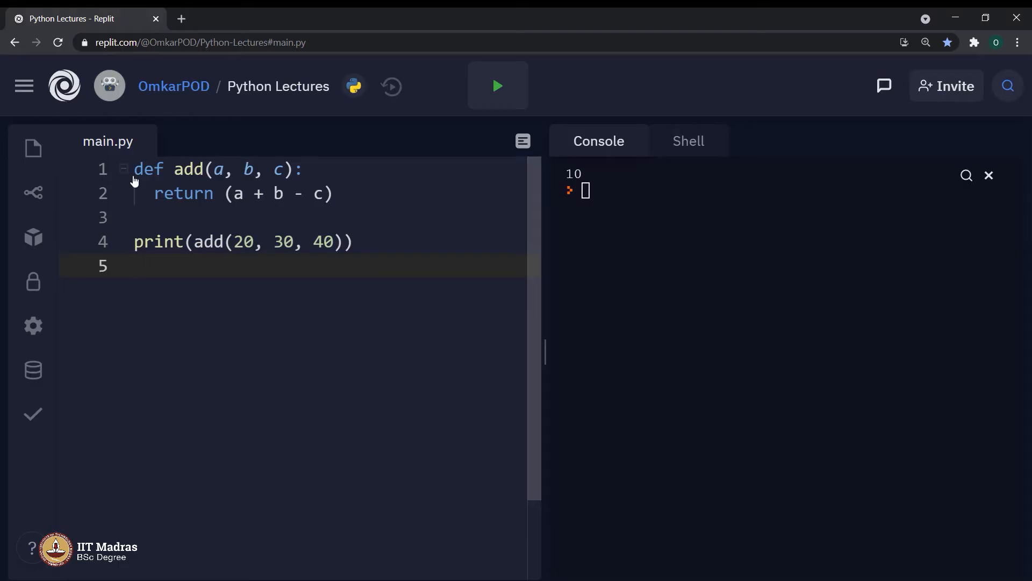
{"action": "left_click_drag", "start_coordinate": [134, 169], "coordinate": [333, 193]}
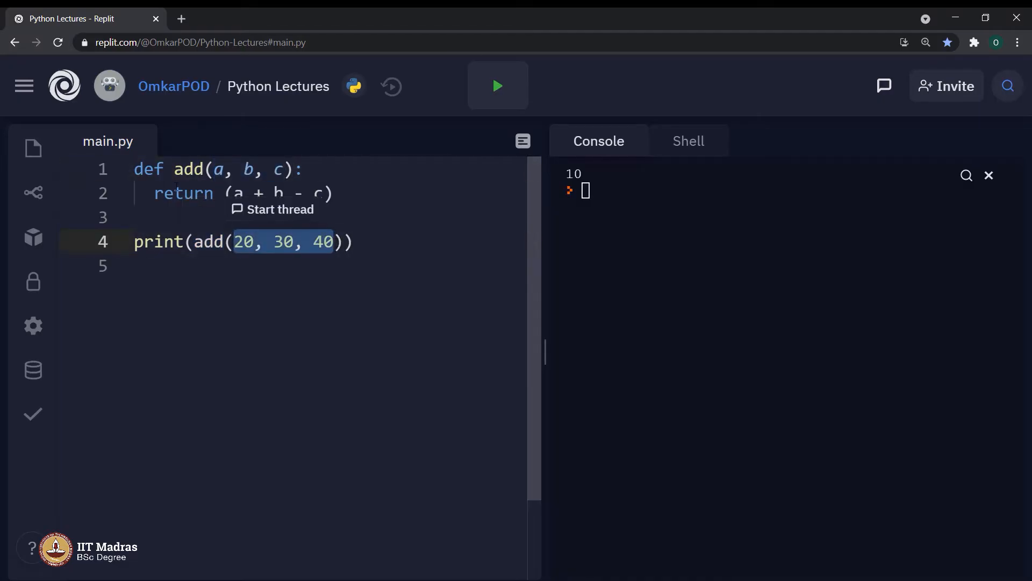
{"action": "double_click", "coordinate": [183, 193]}
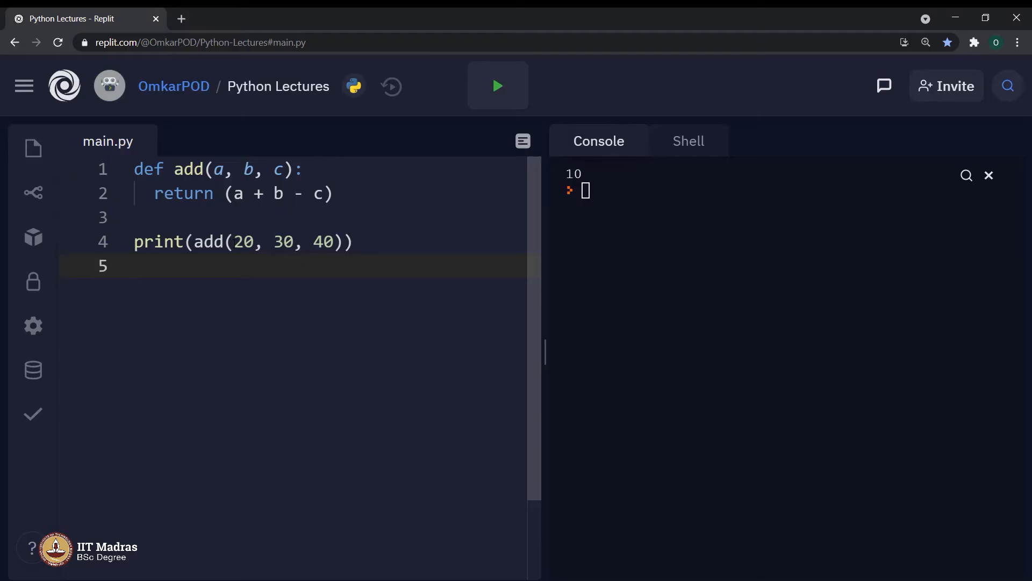
{"action": "double_click", "coordinate": [244, 240]}
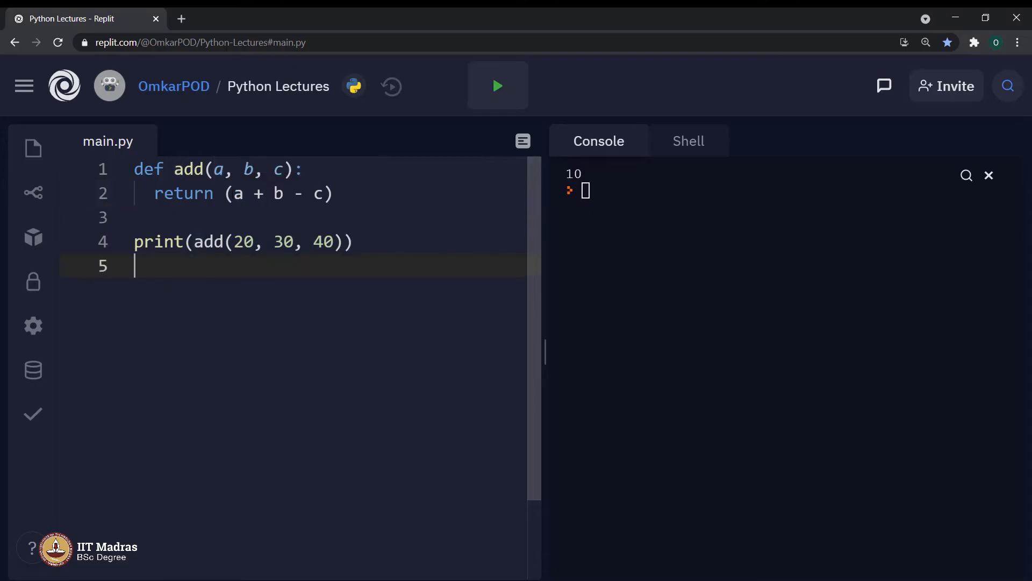
{"action": "left_click_drag", "start_coordinate": [233, 193], "coordinate": [327, 192]}
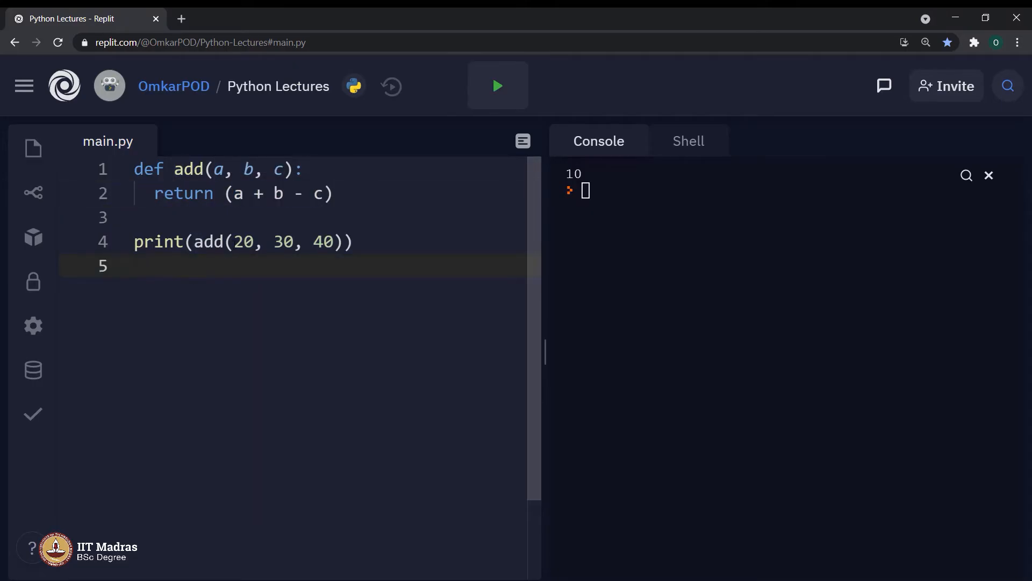
{"action": "left_click_drag", "start_coordinate": [233, 241], "coordinate": [295, 241]}
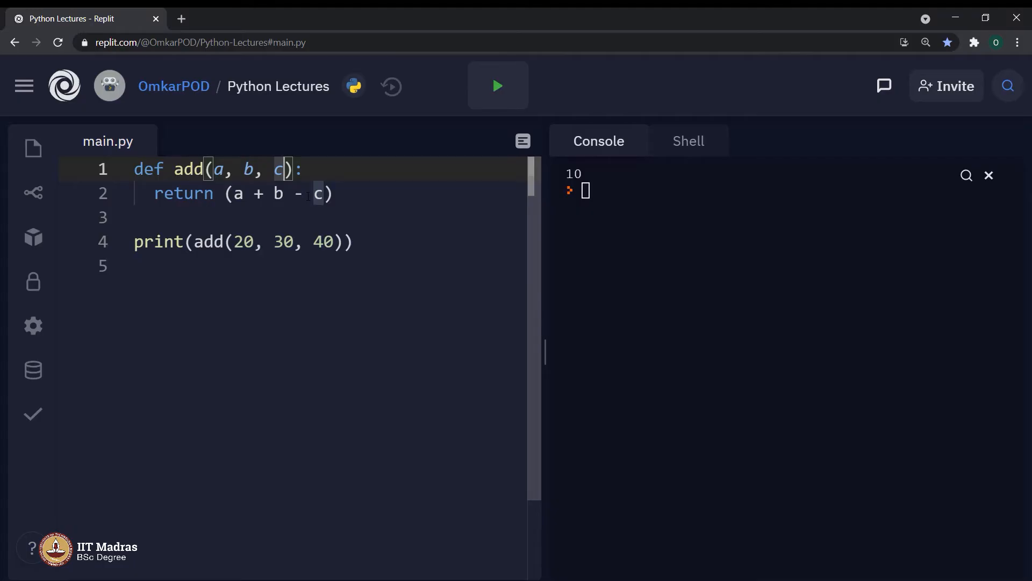
Reorder the definition to add(c, a, b) and rerun, printing 50.
{"action": "key", "text": "Backspace"}
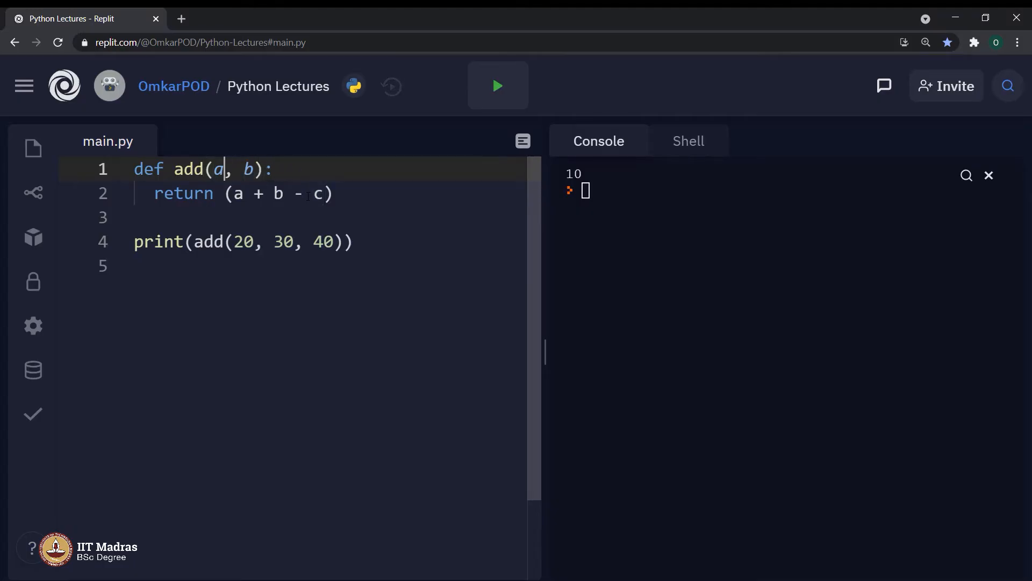
{"action": "type", "text": "c,"}
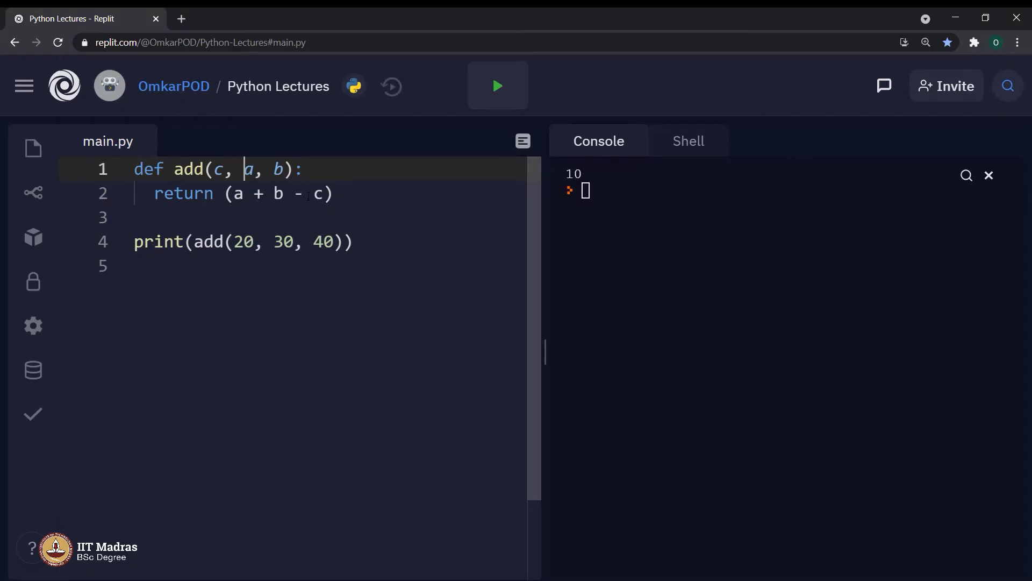
{"action": "left_click", "coordinate": [496, 86]}
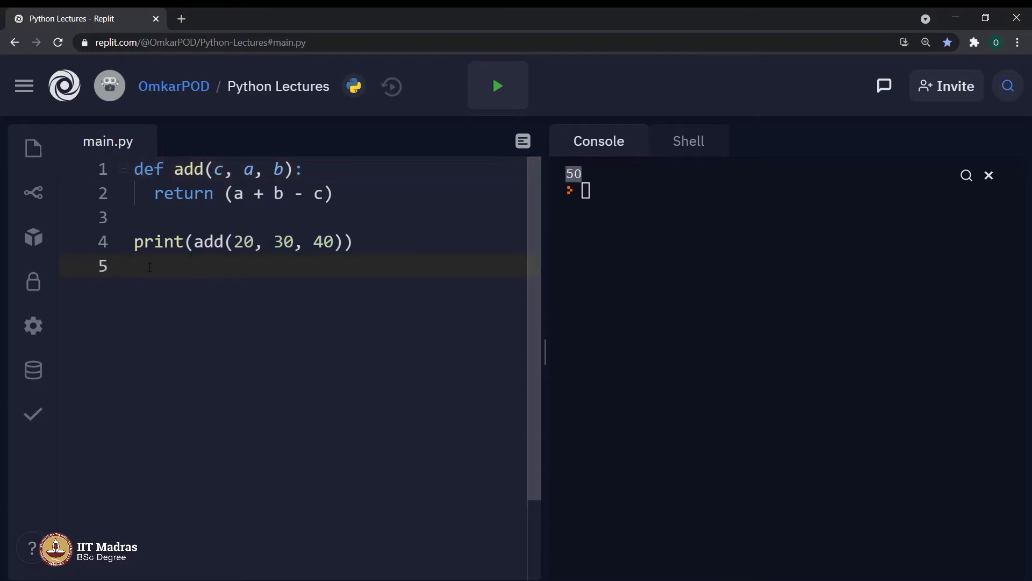
{"action": "left_click", "coordinate": [223, 168]}
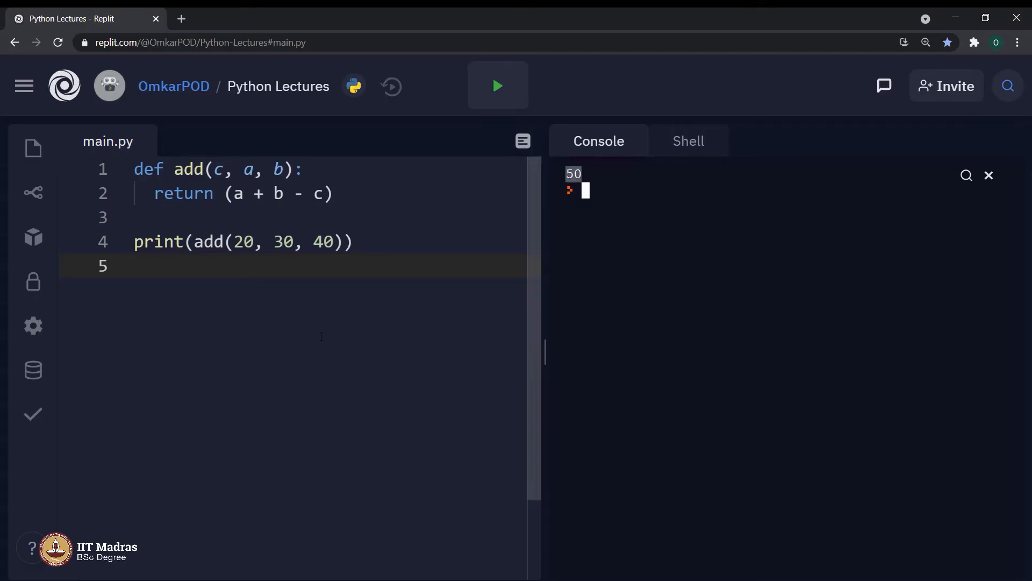
Change the call to add(40, 20, 30) and rerun, printing 10.
{"action": "double_click", "coordinate": [218, 169]}
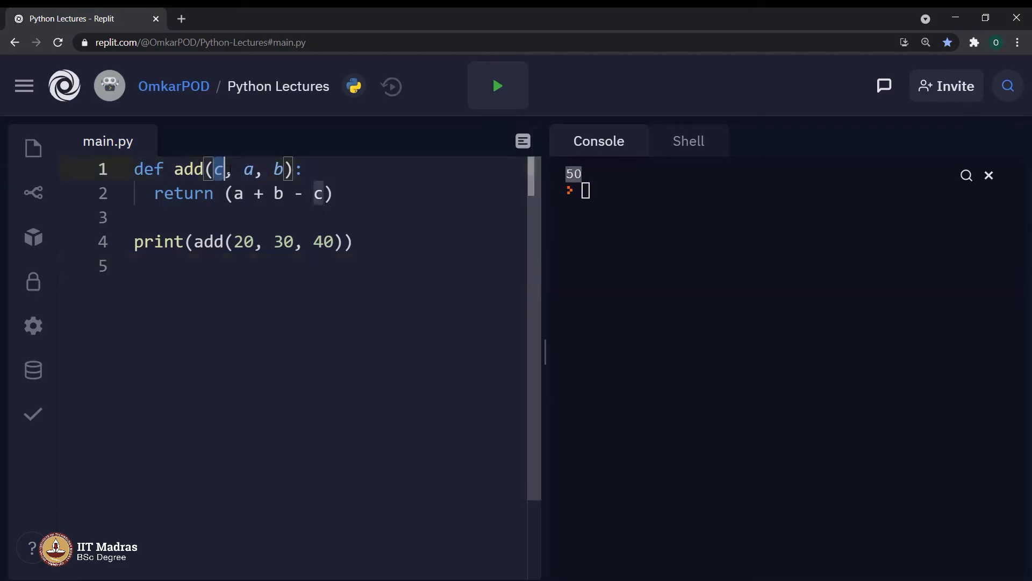
{"action": "left_click_drag", "start_coordinate": [217, 169], "coordinate": [282, 168]}
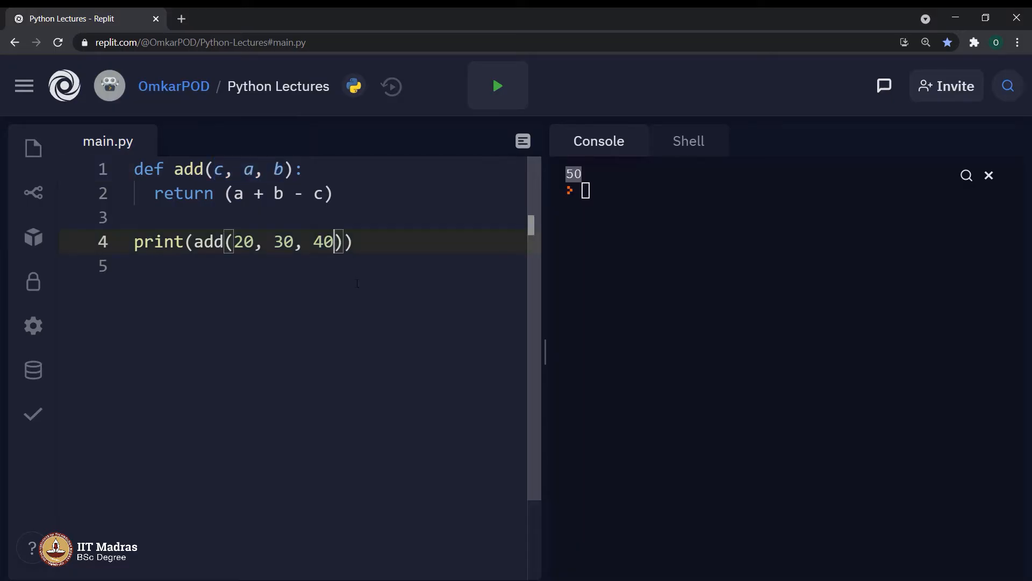
{"action": "key", "text": "Backspace"}
{"action": "type", "text": "40, "}
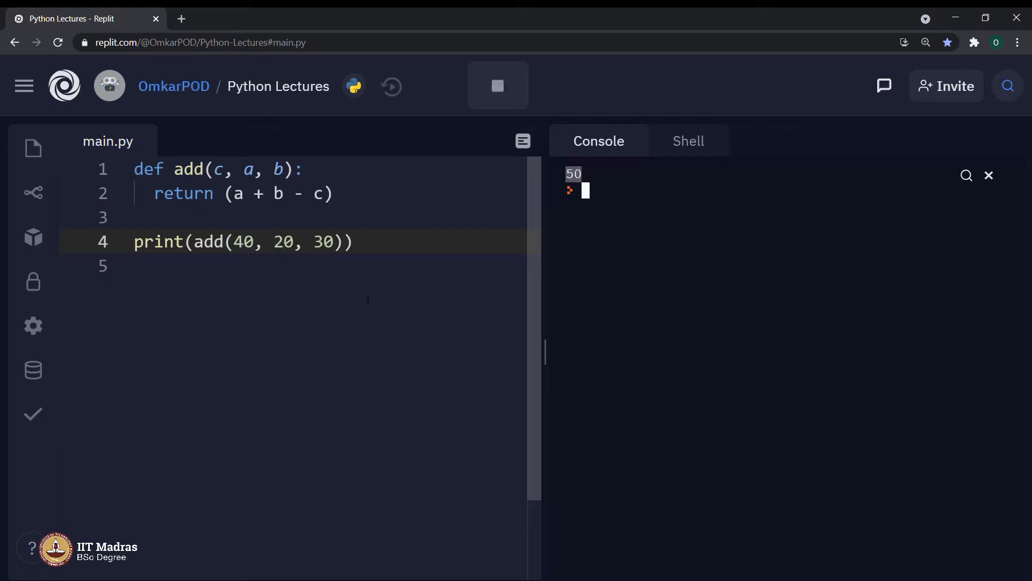
{"action": "left_click", "coordinate": [497, 86]}
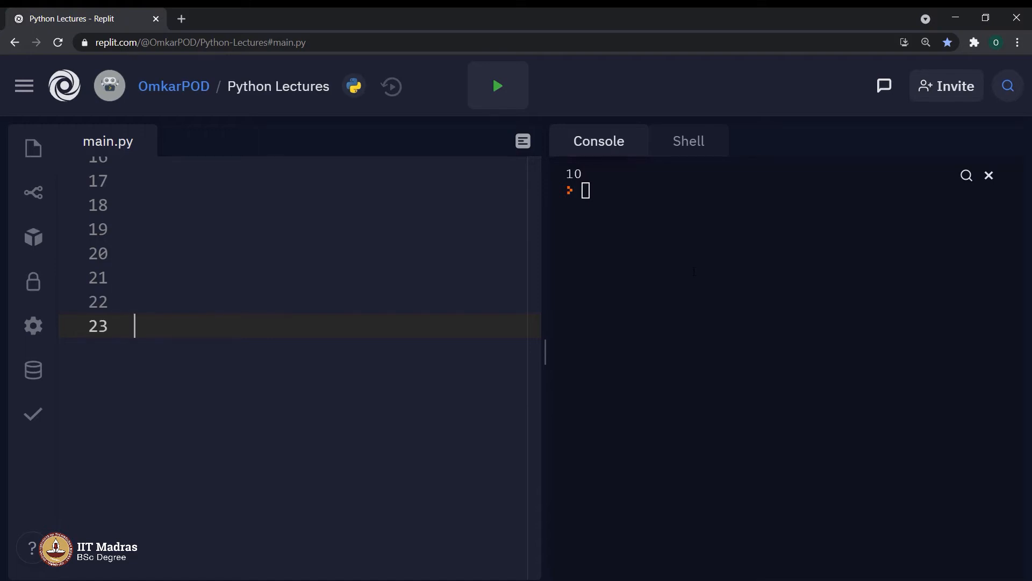
Write print(add()) on line 23 with the comment #15 + 30 - 10 above it.
{"action": "type", "text": "print"}
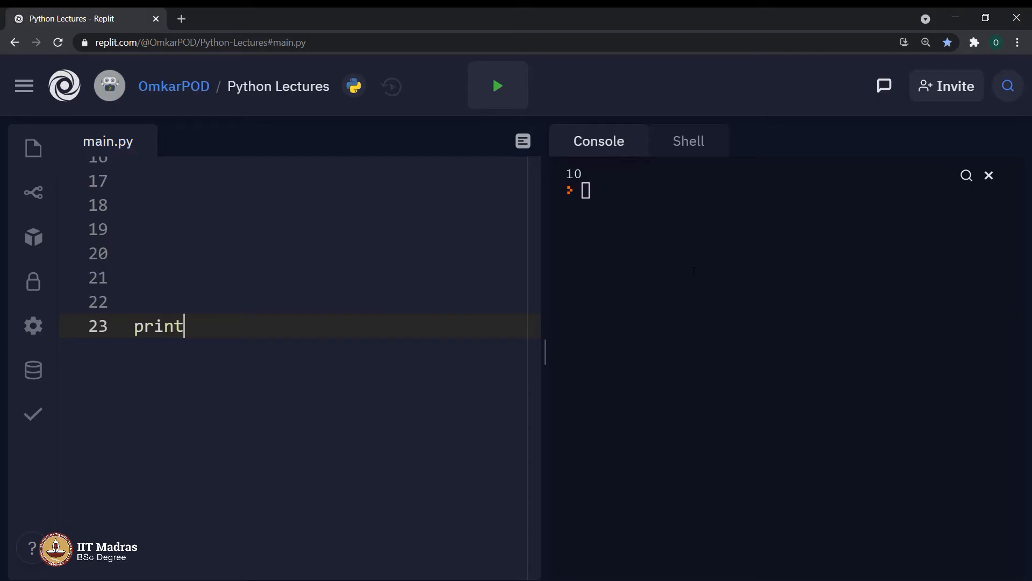
{"action": "type", "text": "(add())"}
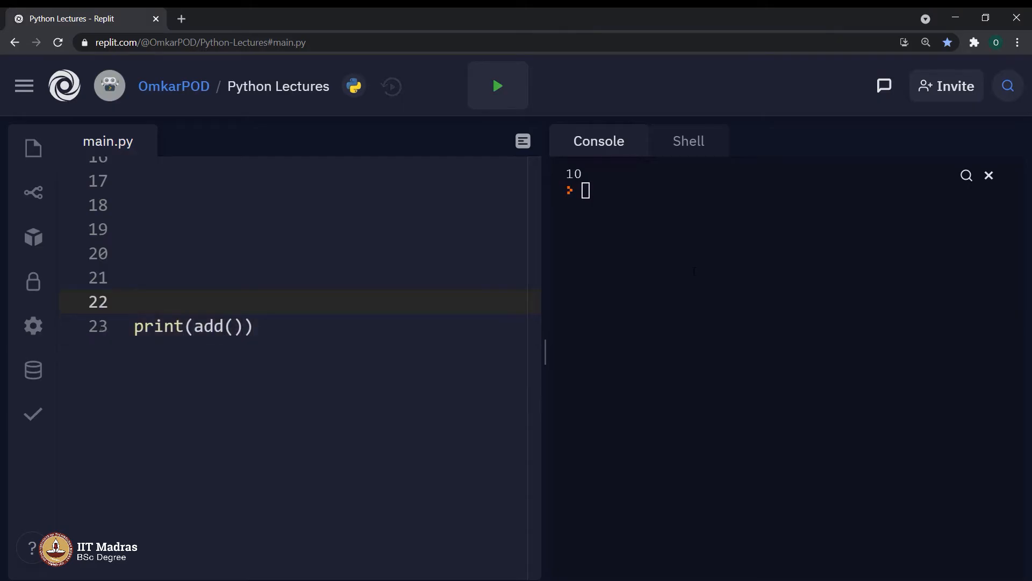
{"action": "type", "text": "#"}
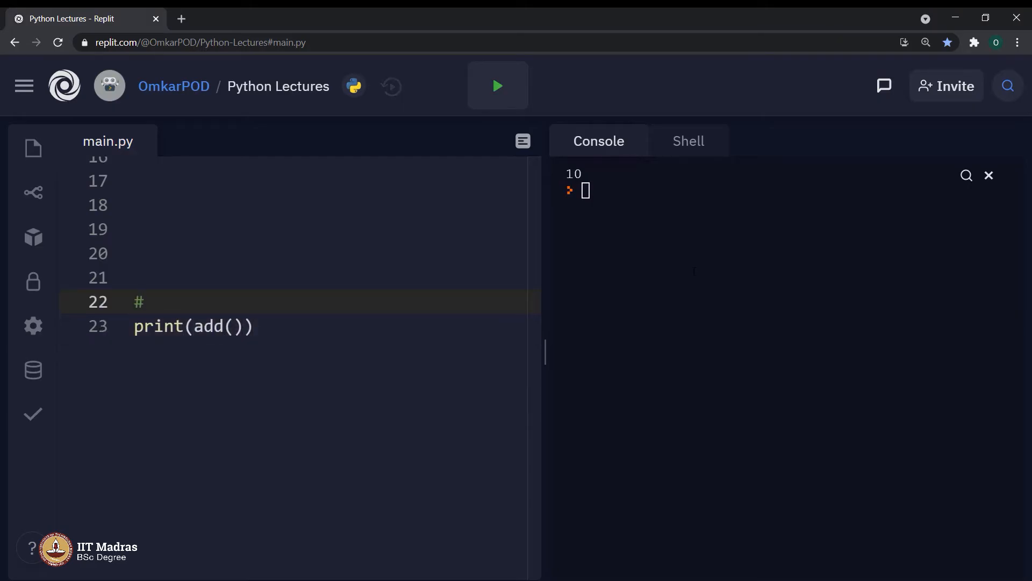
{"action": "type", "text": "15"}
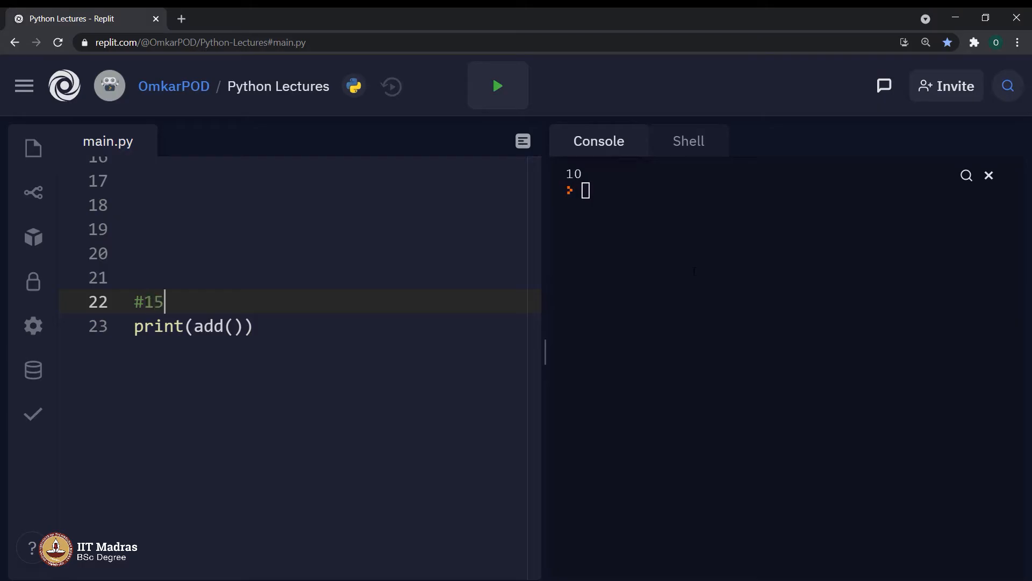
{"action": "type", "text": "+ 30"}
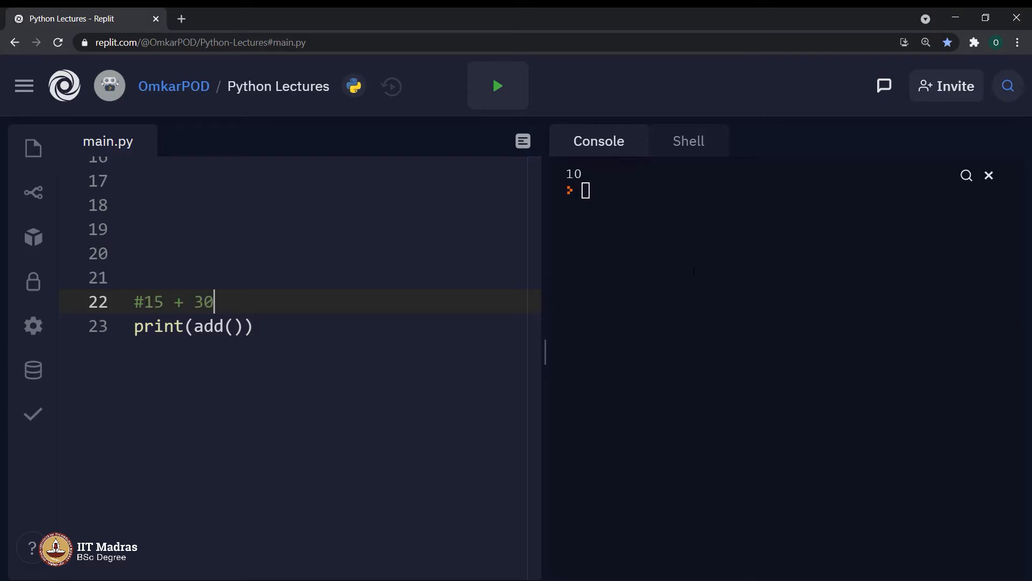
{"action": "type", "text": "- 10"}
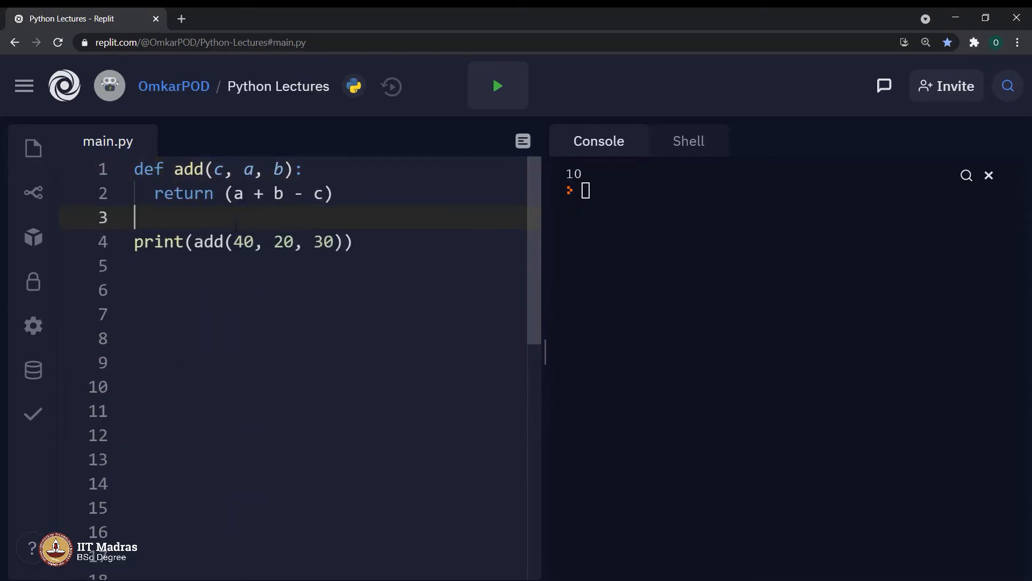
Fill the new call as add(10, 15, 30) and run it to print 35.
{"action": "left_click", "coordinate": [245, 168]}
{"action": "type", "text": "print(add("}
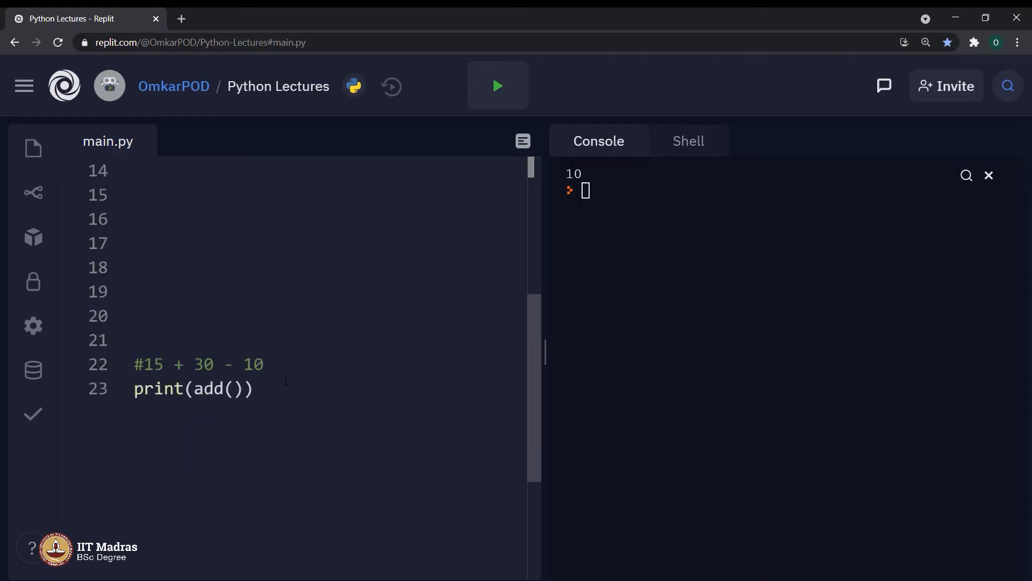
{"action": "type", "text": "10"}
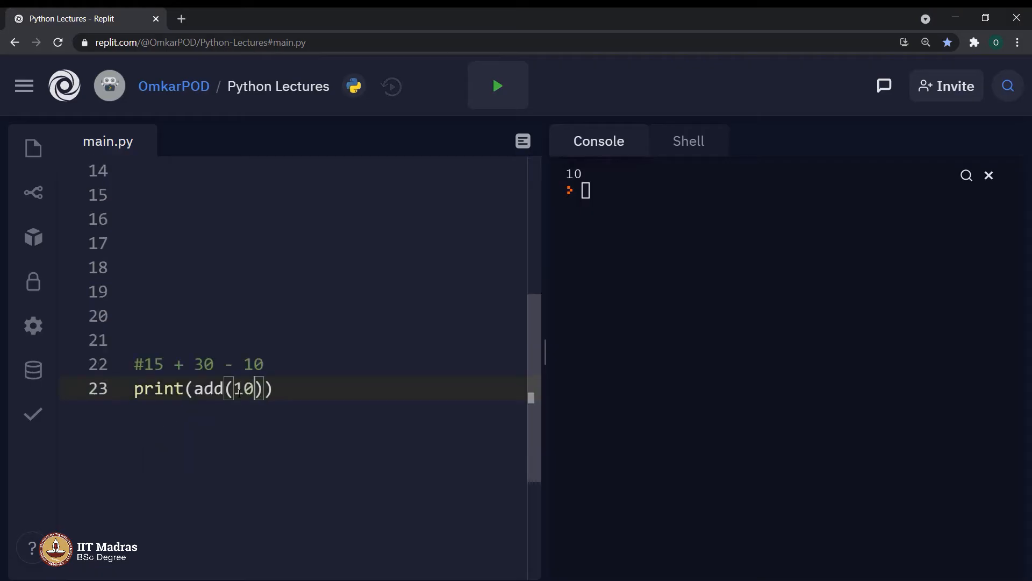
{"action": "type", "text": ", 15,"}
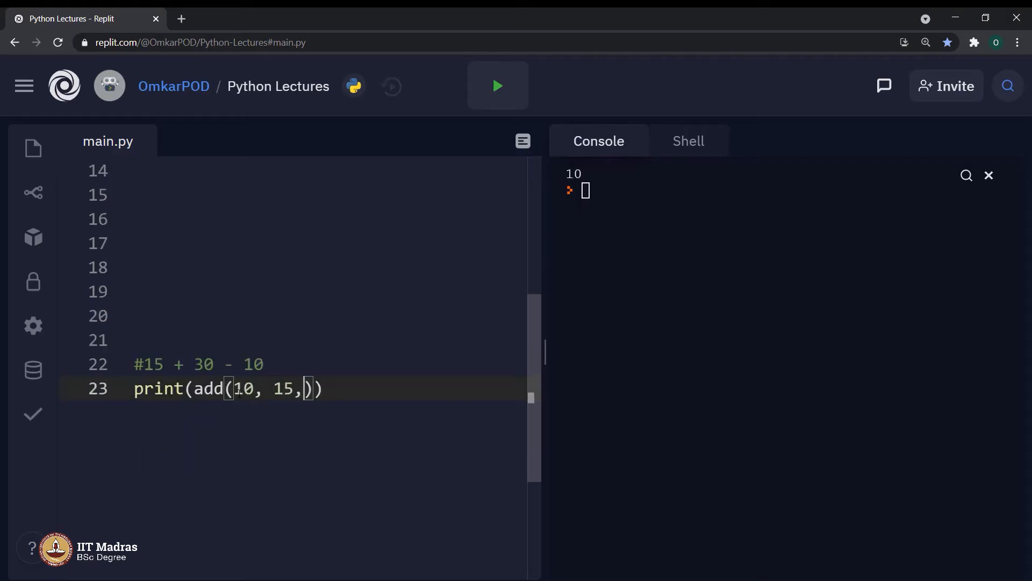
{"action": "type", "text": "30"}
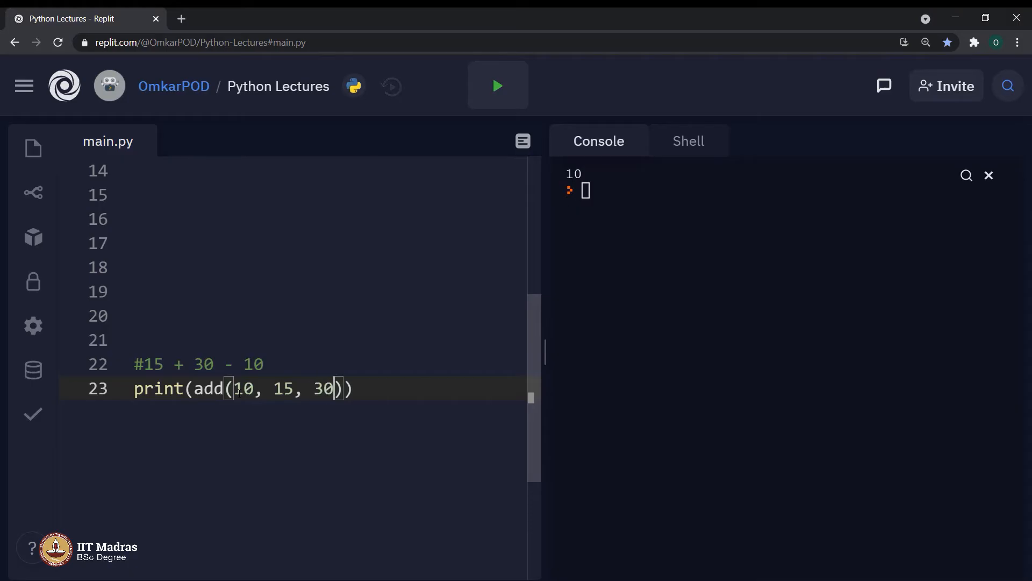
{"action": "left_click", "coordinate": [496, 86]}
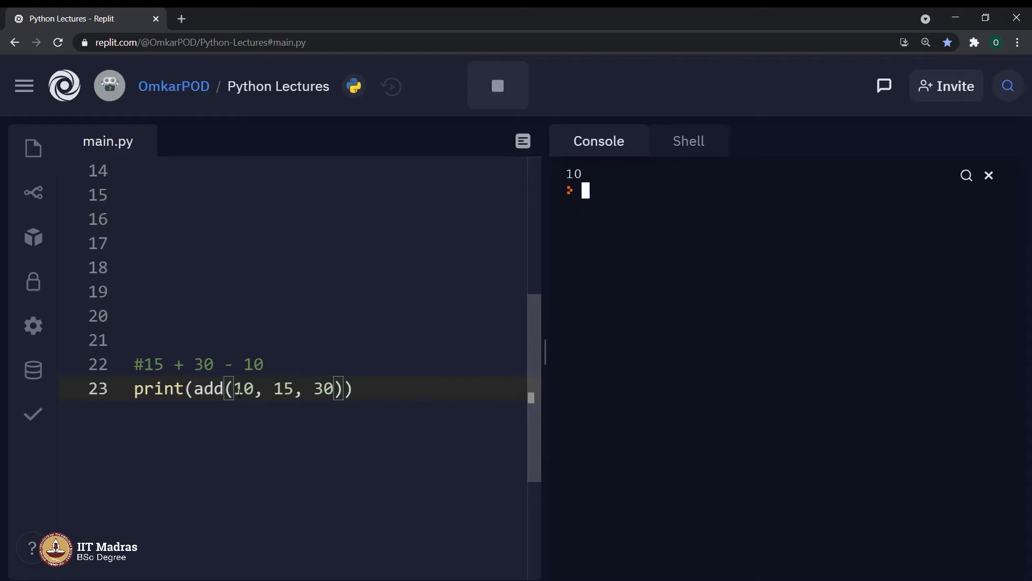
{"action": "left_click", "coordinate": [497, 86]}
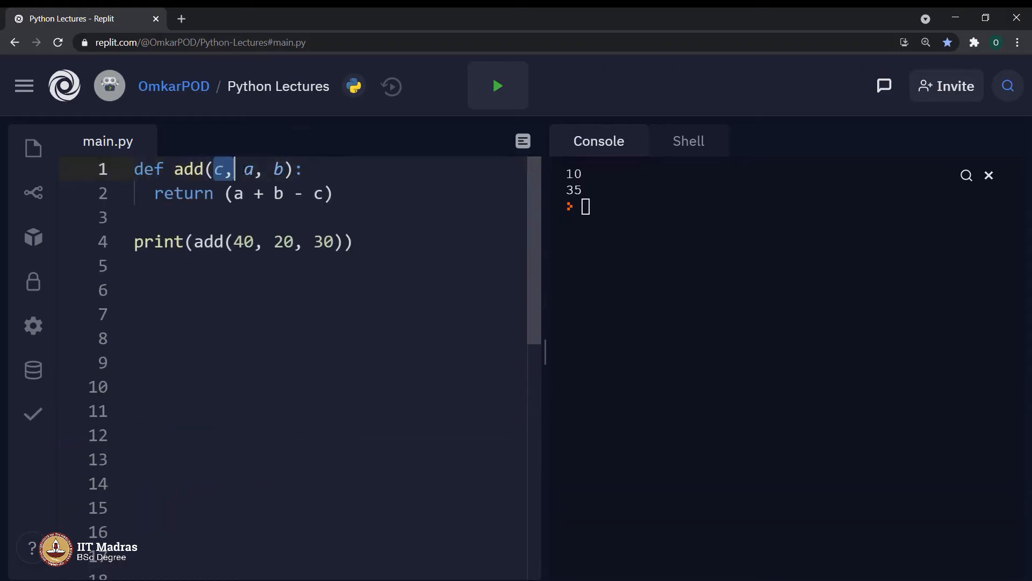
Remove the extra add(10, 15, 30) lines, keeping add(40, 20, 30), and clear the console.
{"action": "scroll", "scroll_direction": "down", "scroll_amount": 3}
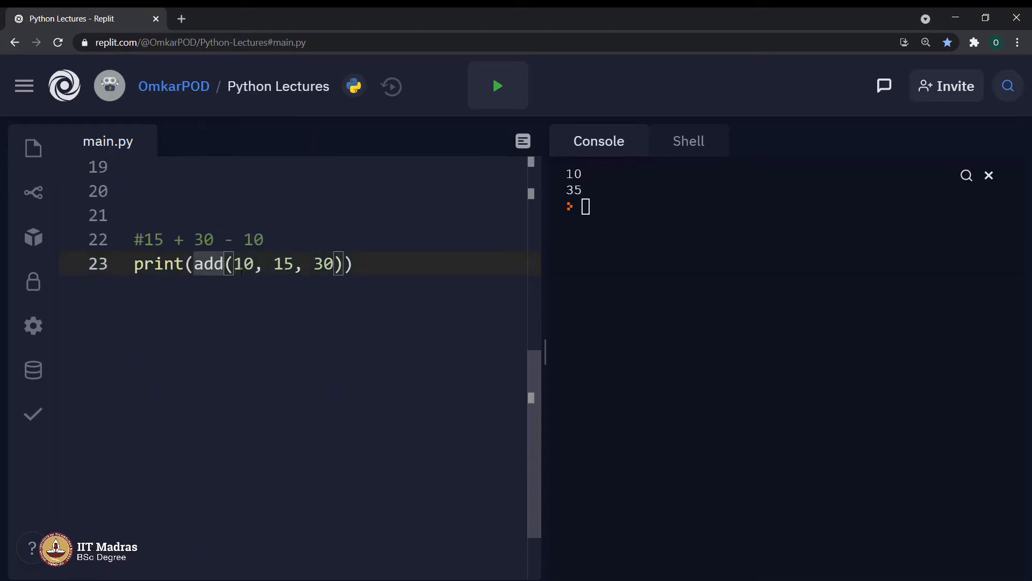
{"action": "left_click_drag", "start_coordinate": [234, 265], "coordinate": [335, 265]}
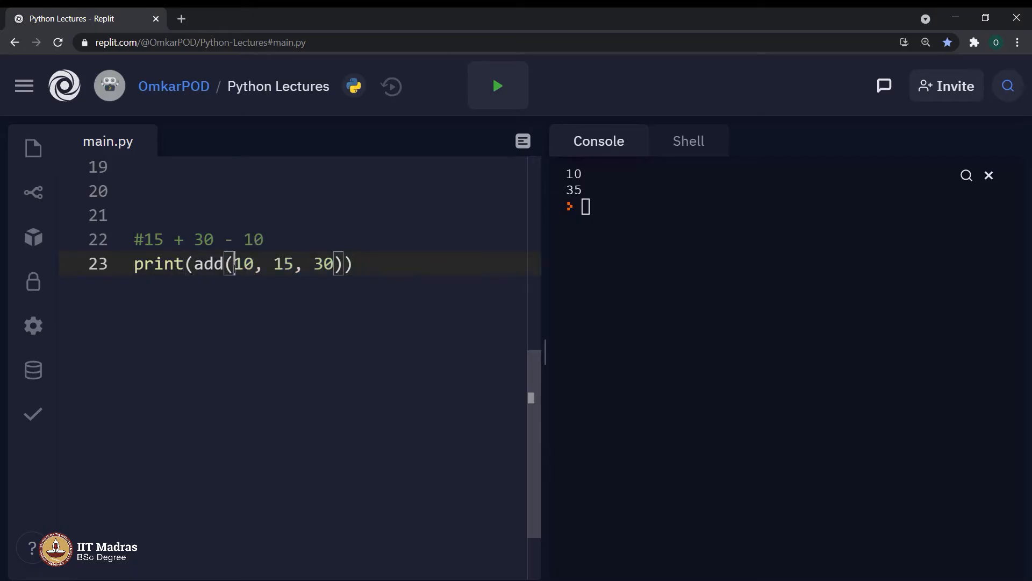
{"action": "left_click_drag", "start_coordinate": [232, 265], "coordinate": [333, 264]}
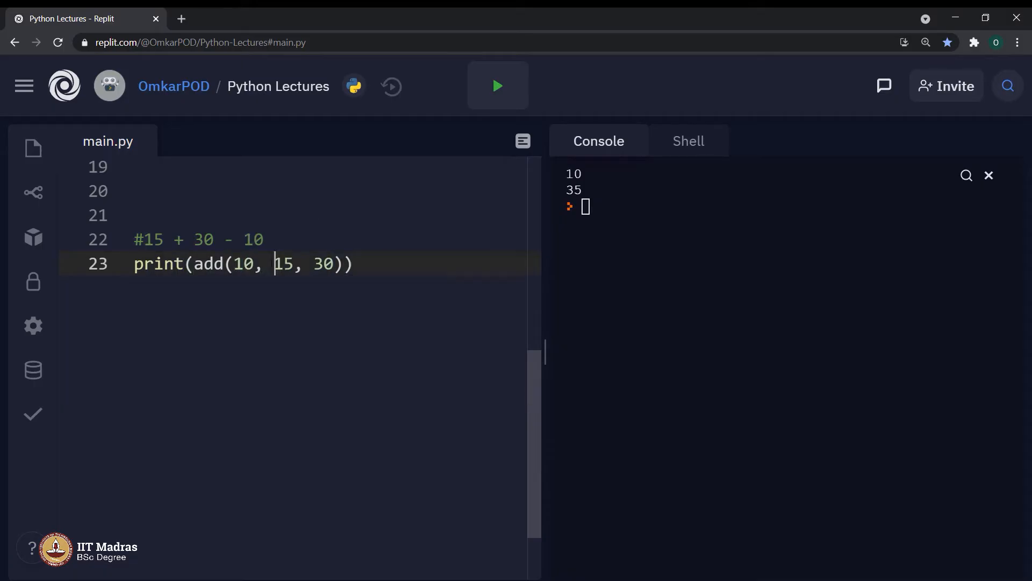
{"action": "double_click", "coordinate": [321, 263]}
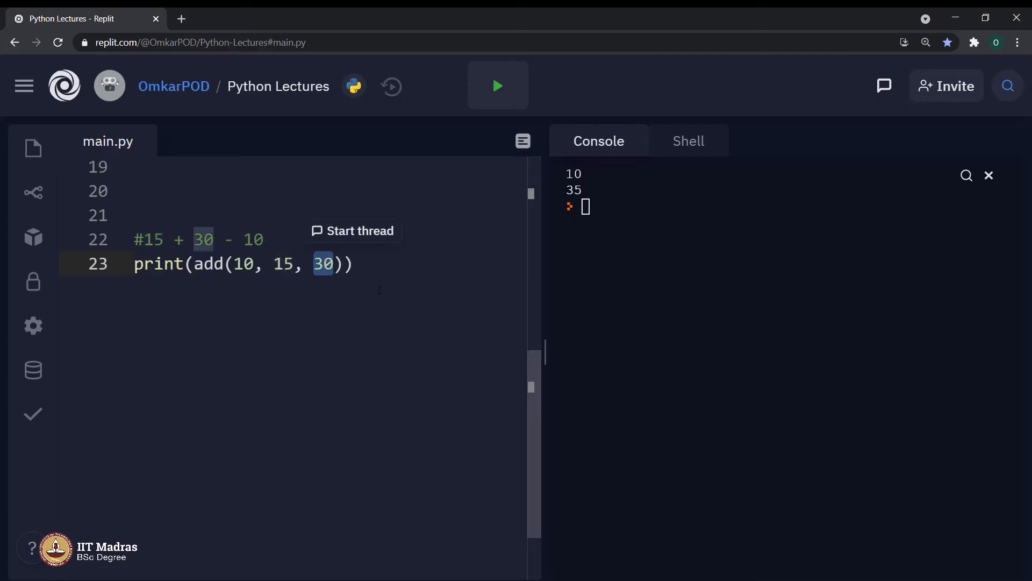
{"action": "mouse_move", "coordinate": [383, 292]}
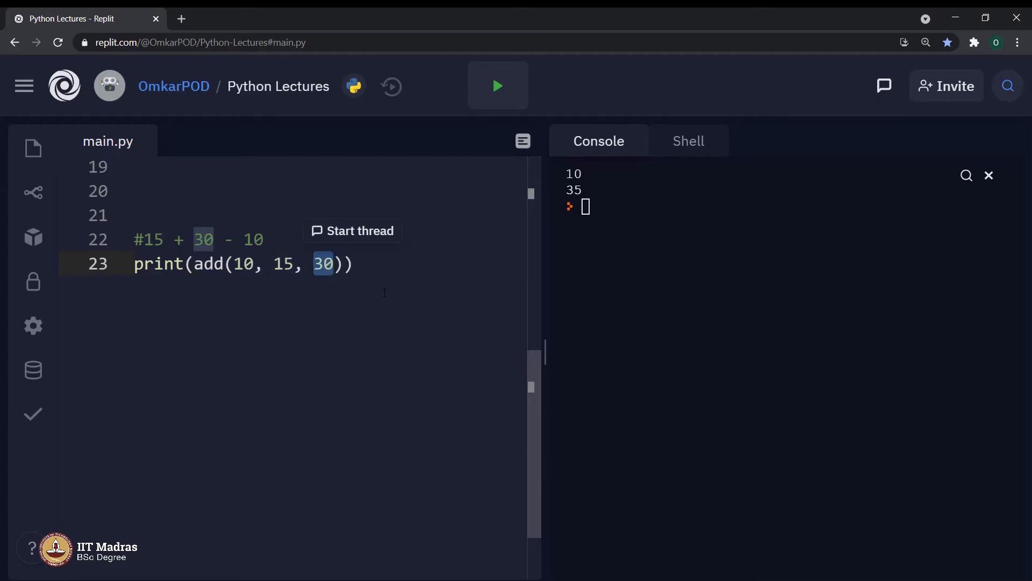
{"action": "left_click", "coordinate": [356, 263]}
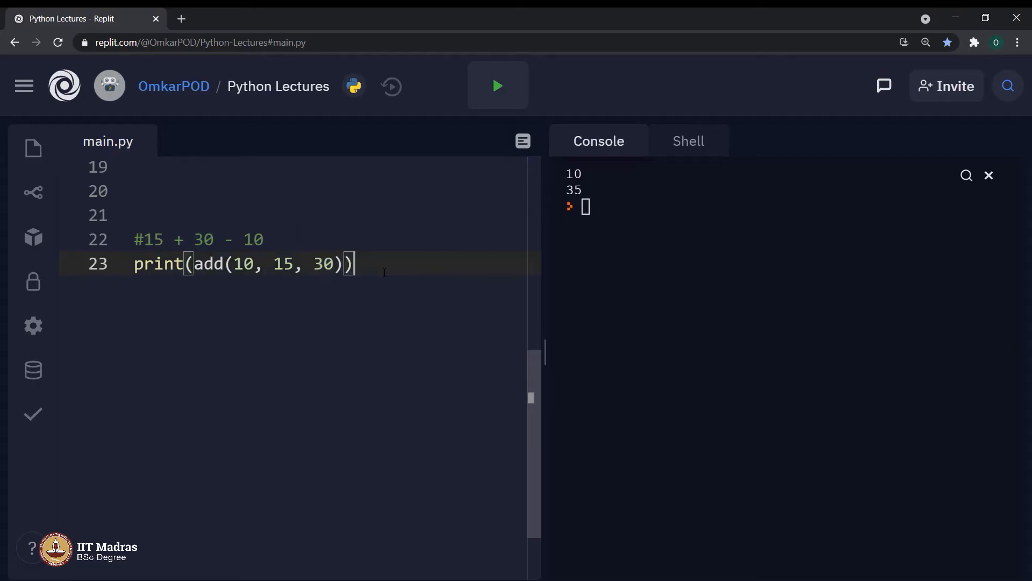
{"action": "left_click", "coordinate": [497, 86]}
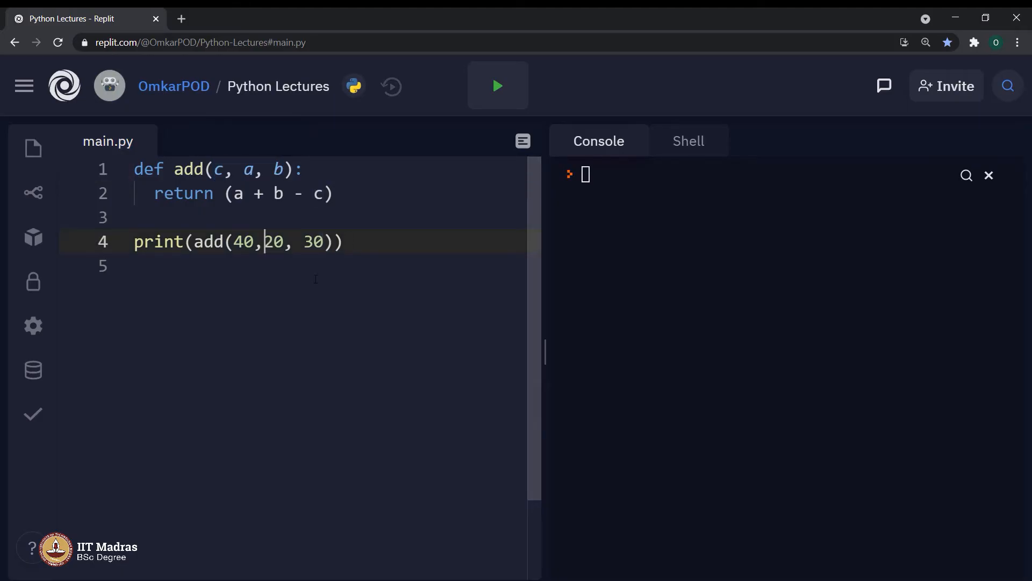
Rewrite the call as add(a = 20, b = 30, c = 40) with keyword arguments.
{"action": "key", "text": "Backspace"}
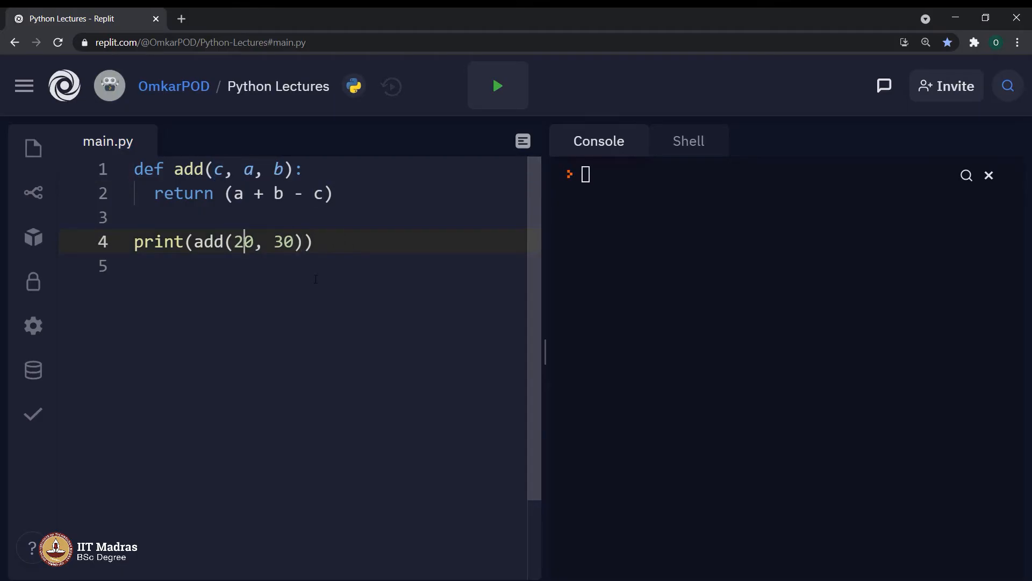
{"action": "type", "text": ","}
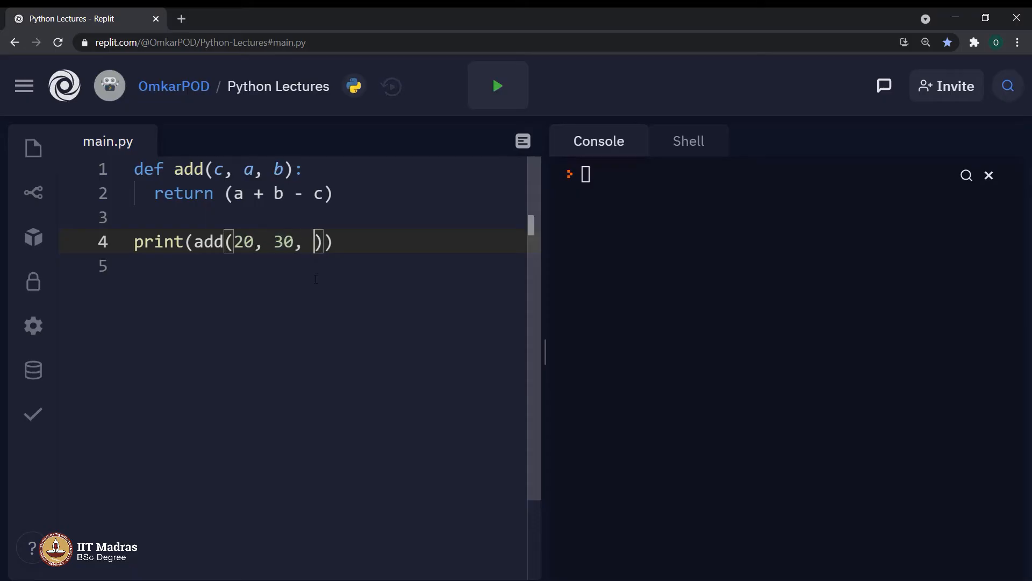
{"action": "type", "text": "40"}
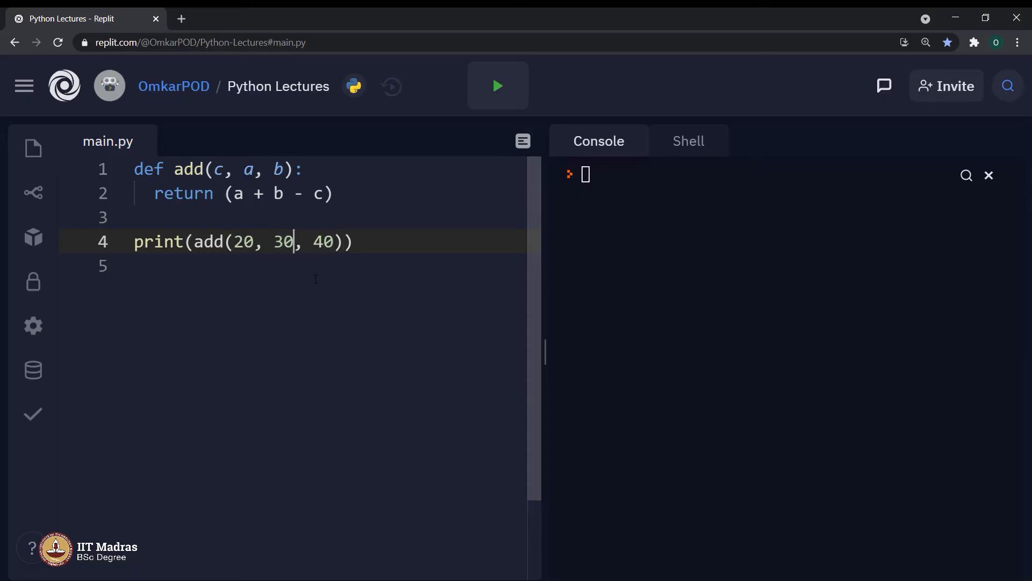
{"action": "type", "text": "a"}
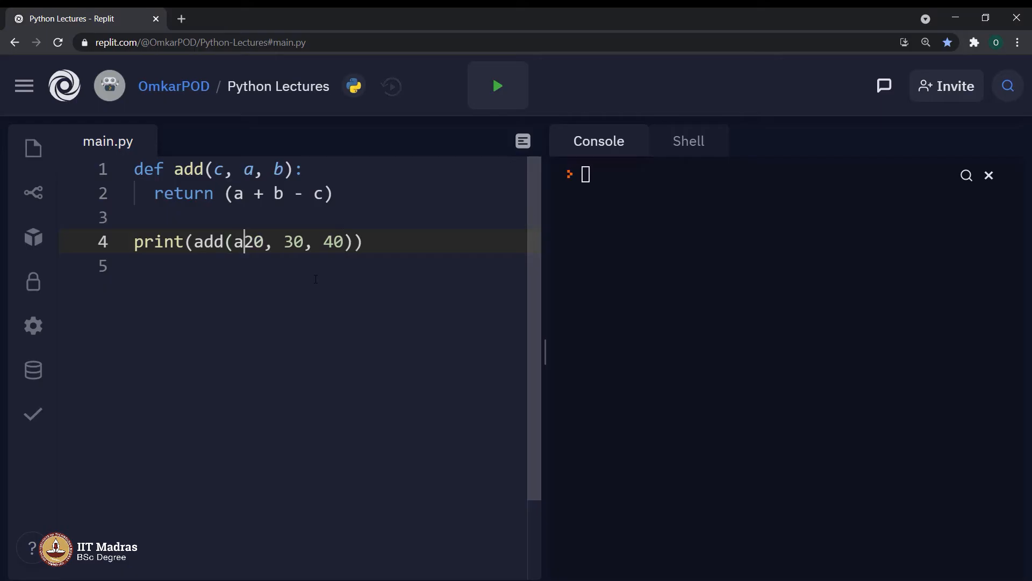
{"action": "type", "text": "="}
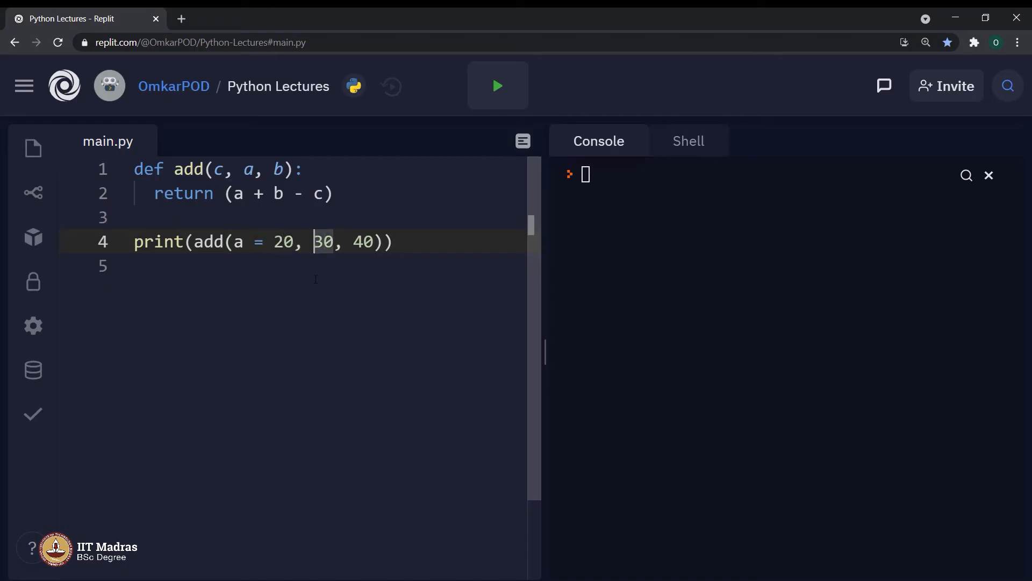
{"action": "type", "text": "b ="}
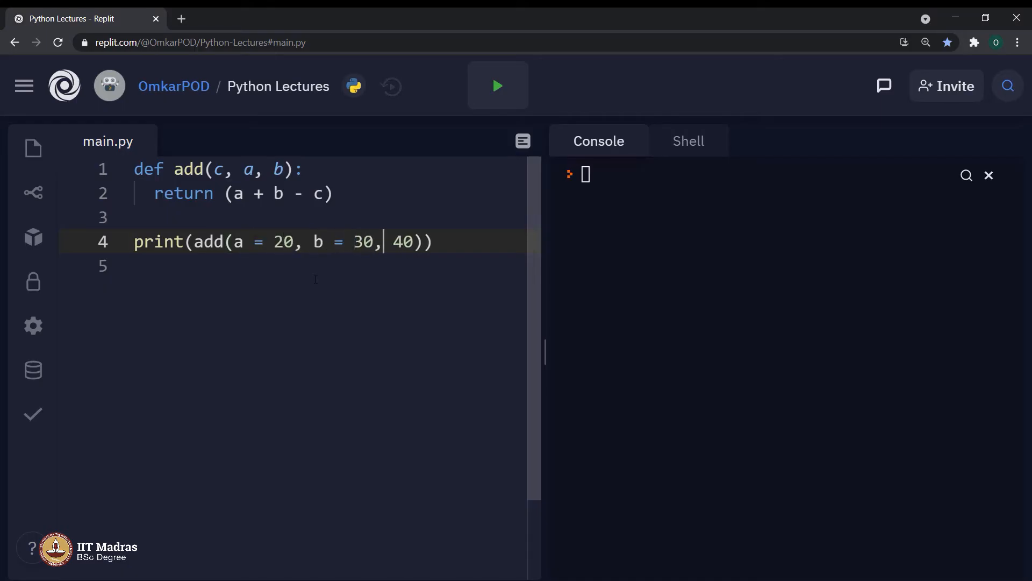
{"action": "type", "text": "c ="}
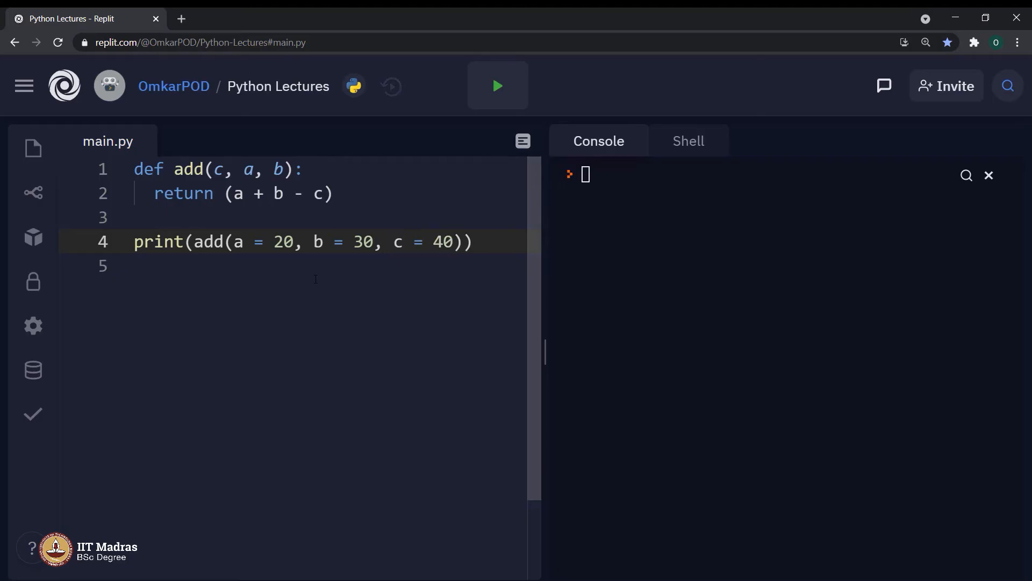
Run the keyword-argument call to print 10 and review the definition and call.
{"action": "left_click", "coordinate": [497, 86]}
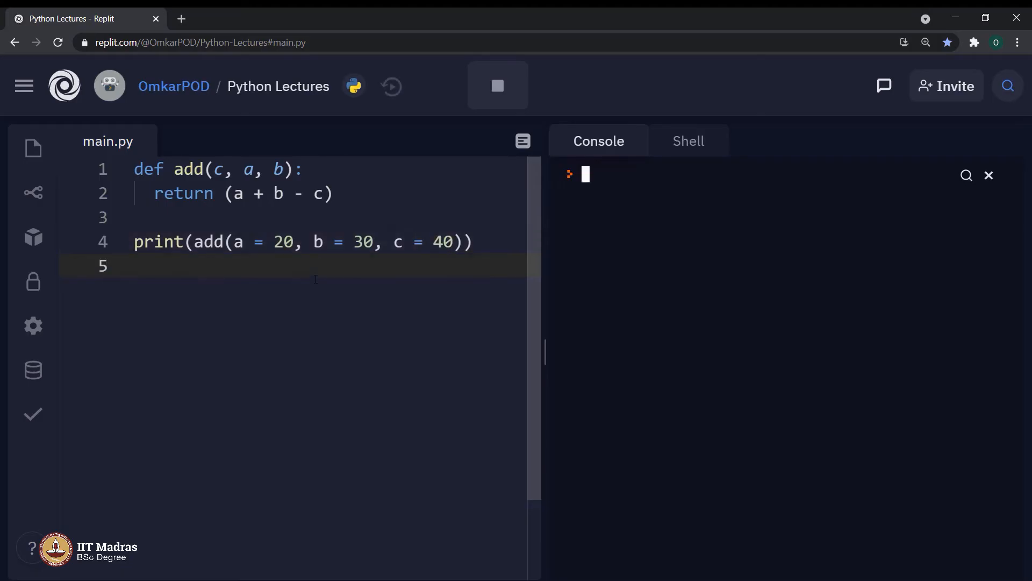
{"action": "left_click", "coordinate": [497, 86]}
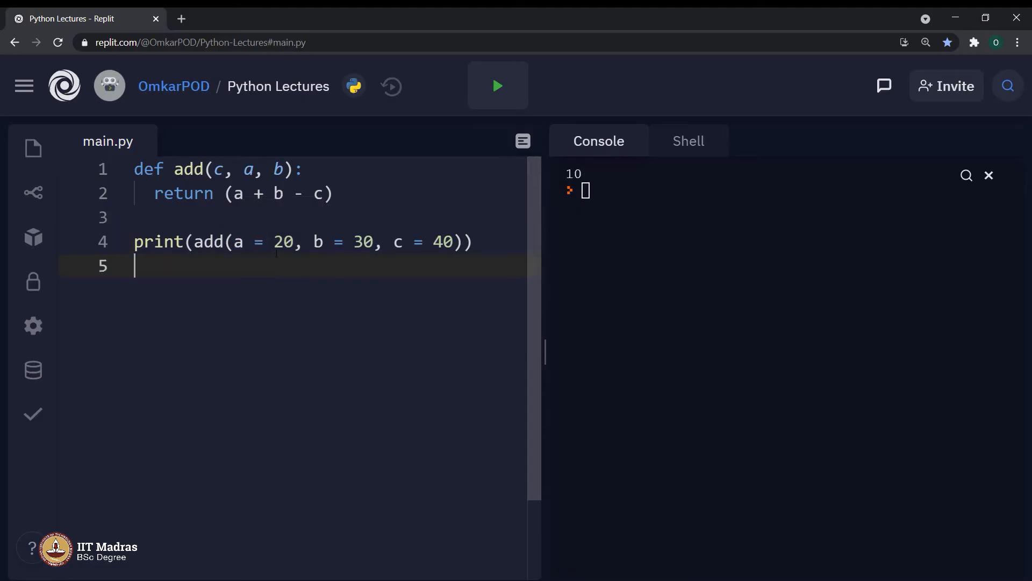
{"action": "double_click", "coordinate": [282, 241]}
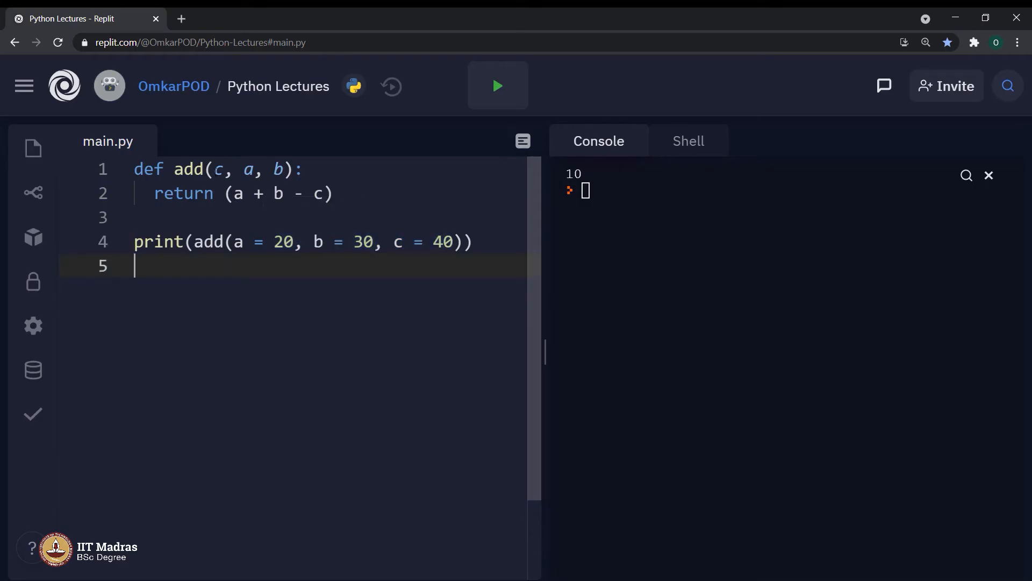
{"action": "left_click_drag", "start_coordinate": [213, 169], "coordinate": [283, 169]}
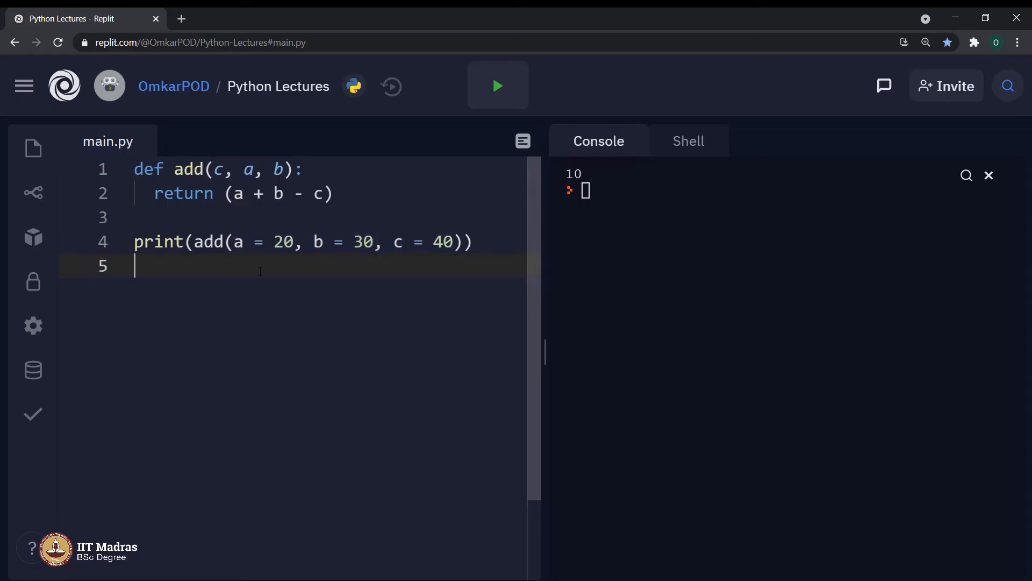
{"action": "left_click_drag", "start_coordinate": [234, 242], "coordinate": [461, 242]}
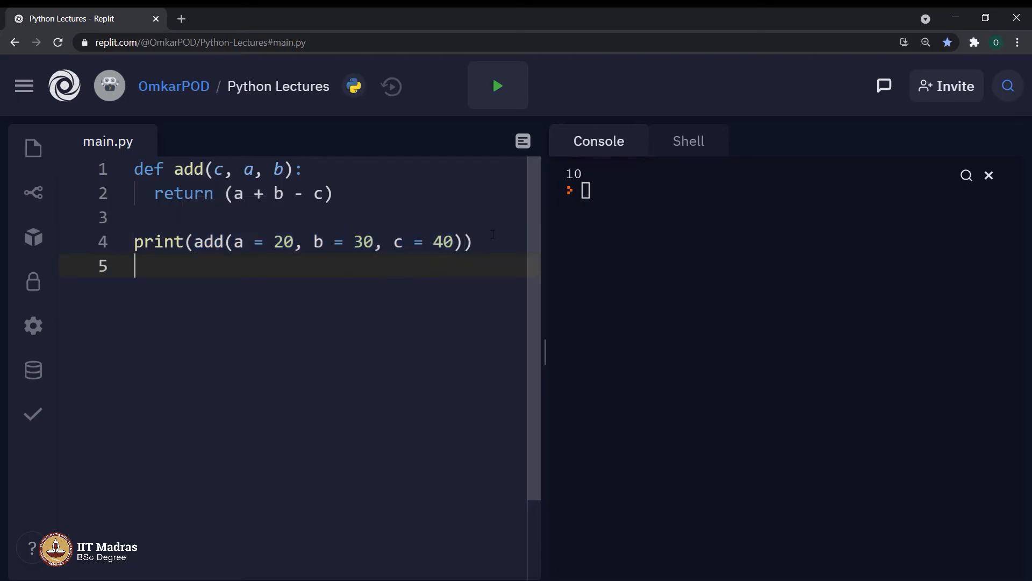
{"action": "mouse_move", "coordinate": [451, 274]}
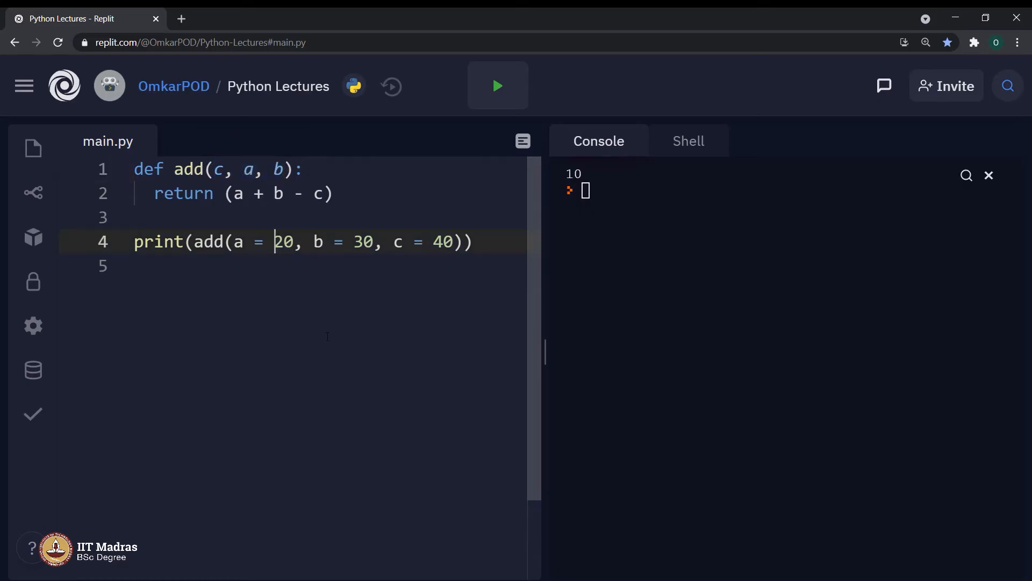
Drop the third argument so the call is add(20, 30) and run to get a TypeError.
{"action": "key", "text": "Backspace"}
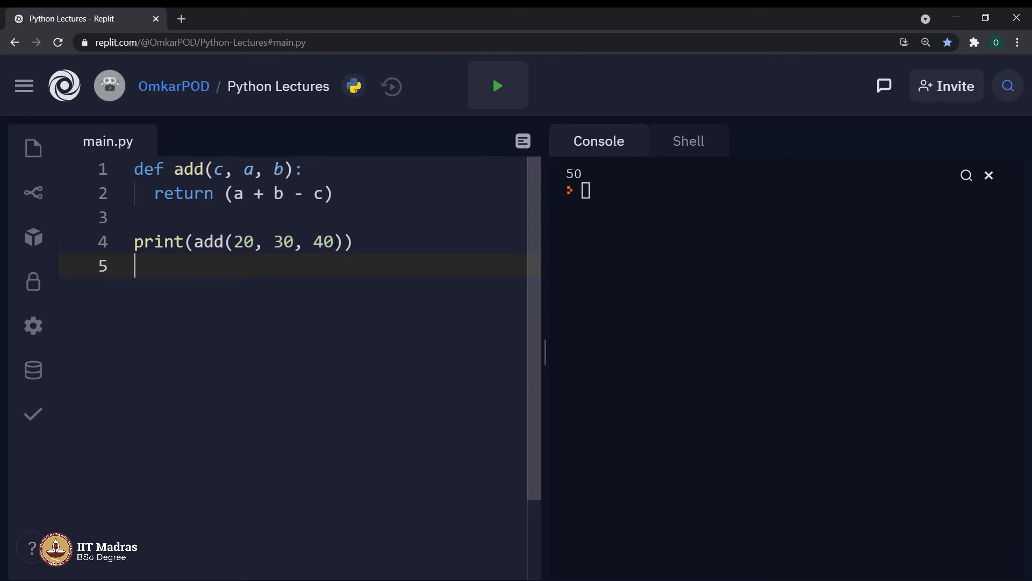
{"action": "key", "text": "Backspace"}
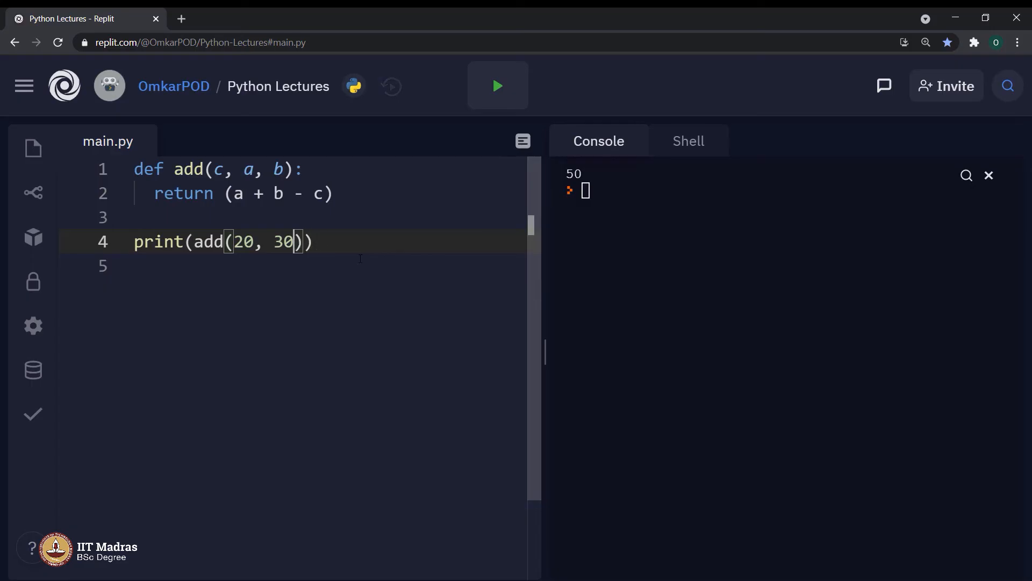
{"action": "left_click", "coordinate": [497, 86]}
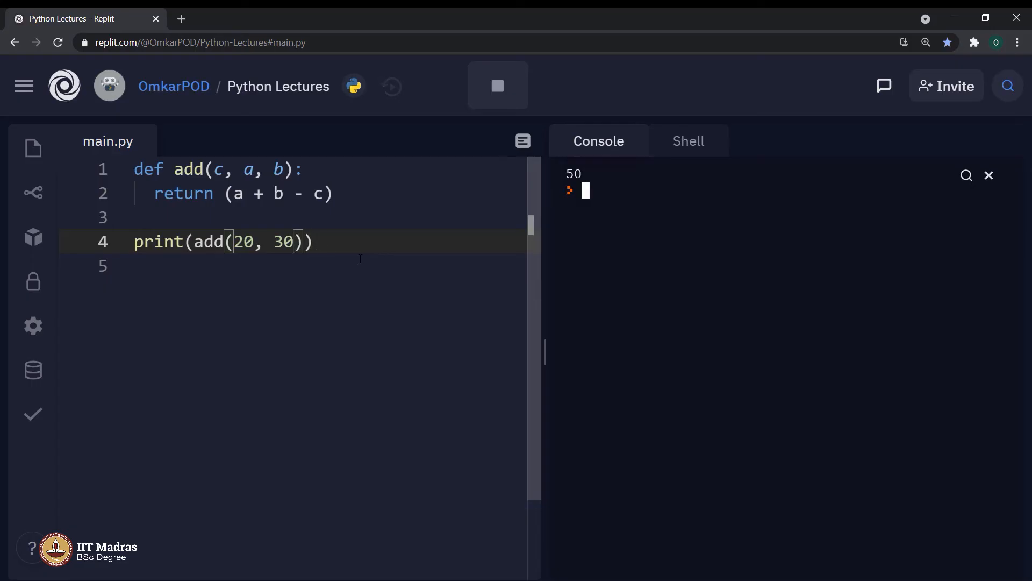
{"action": "left_click", "coordinate": [496, 86]}
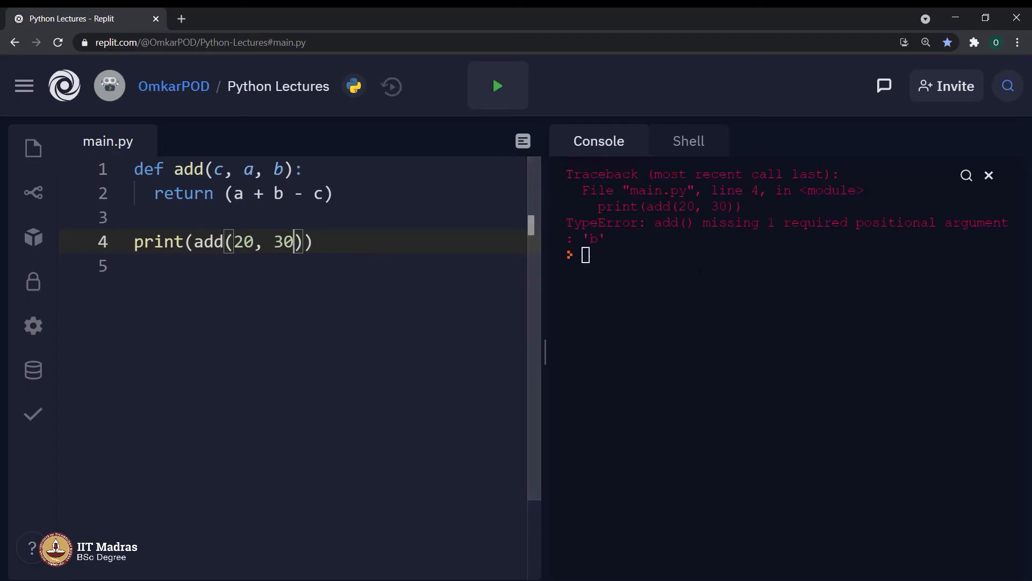
Reduce the call to add(20) and run again, getting a TypeError for missing a and b.
{"action": "double_click", "coordinate": [774, 223]}
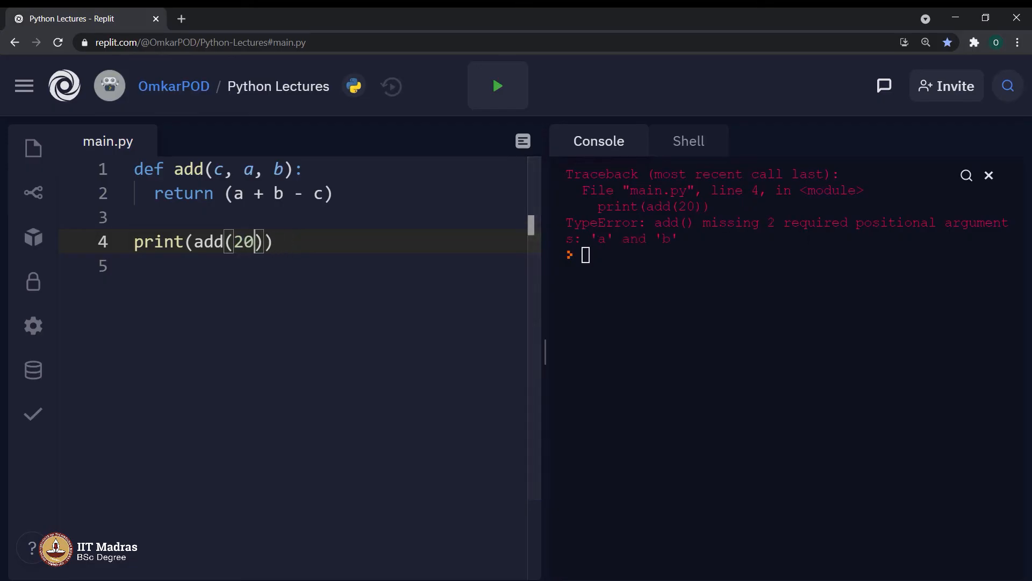
{"action": "double_click", "coordinate": [775, 221]}
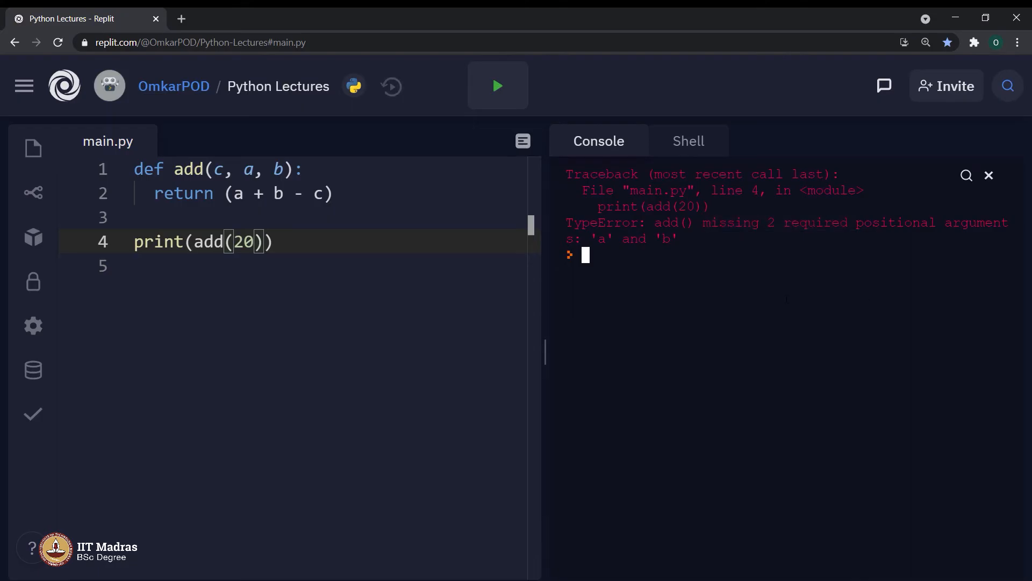
{"action": "left_click", "coordinate": [154, 265]}
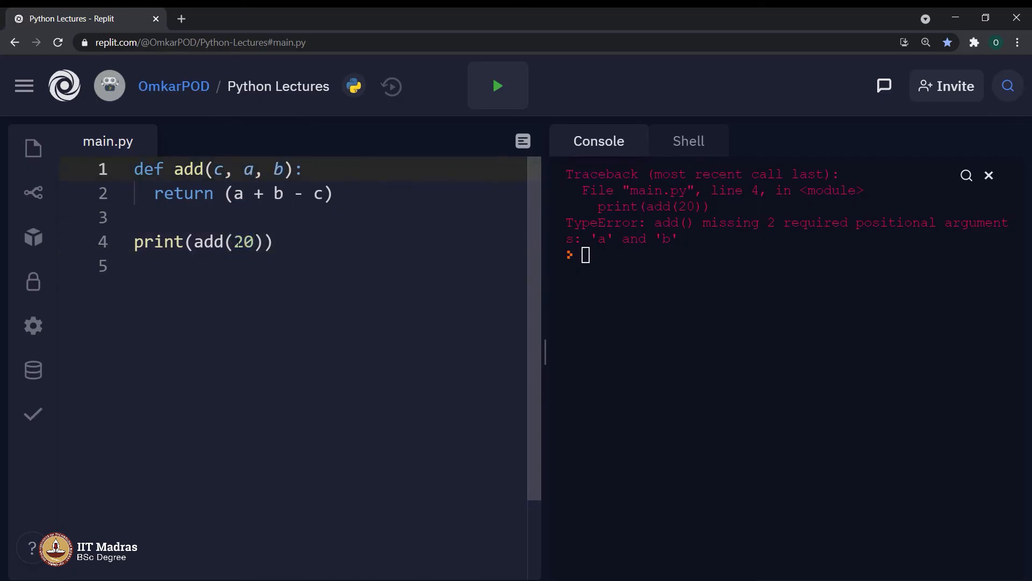
Give defaults a = 20, b = 30 in the definition, call add(40) and run to print 10.
{"action": "double_click", "coordinate": [245, 242]}
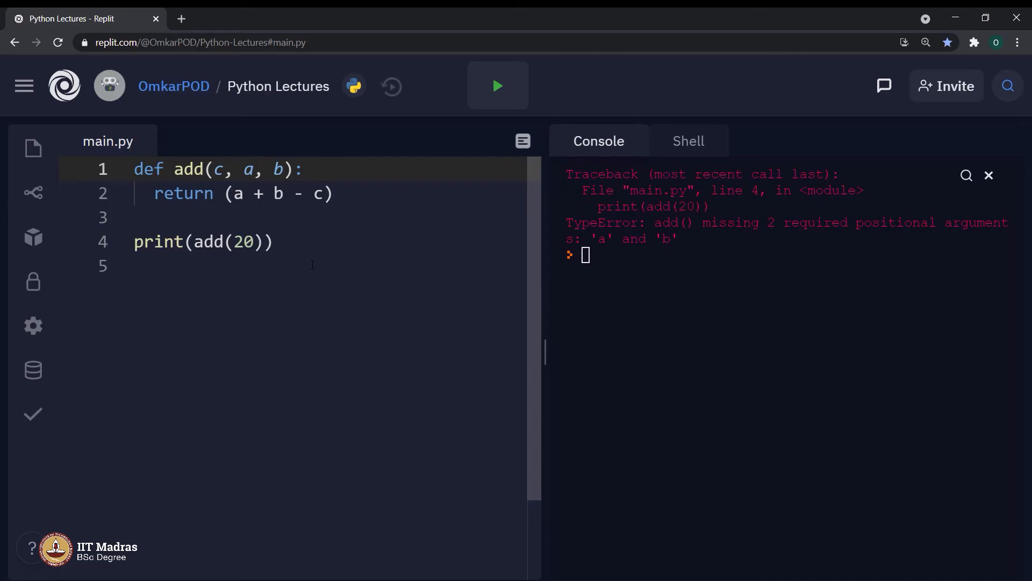
{"action": "type", "text": "= 20"}
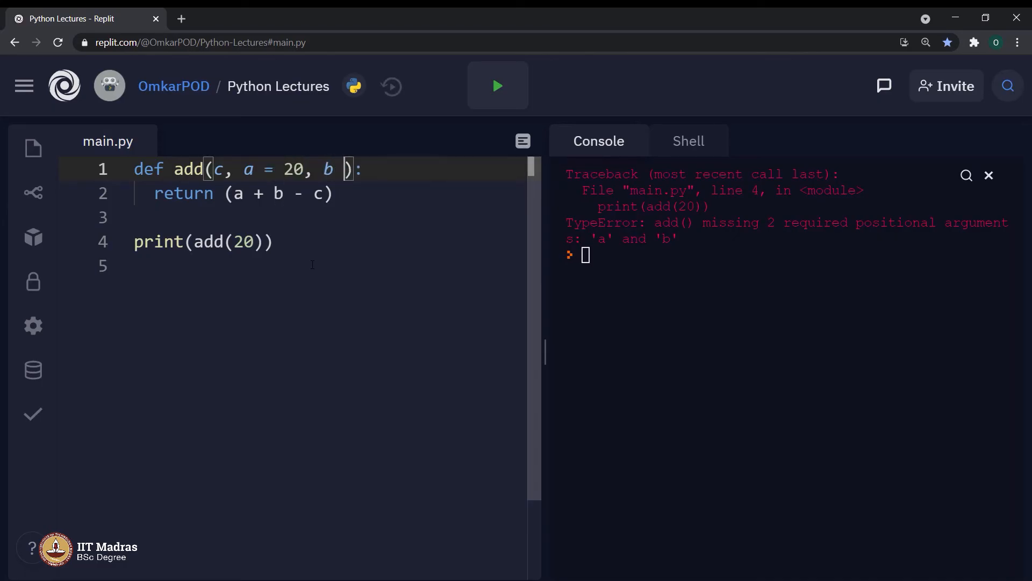
{"action": "type", "text": "= 30"}
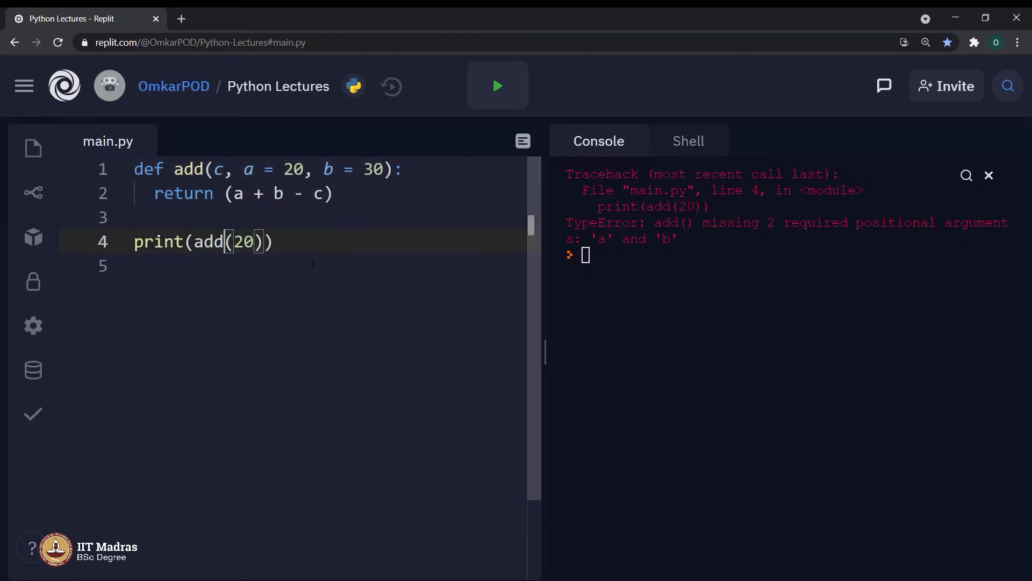
{"action": "type", "text": "40"}
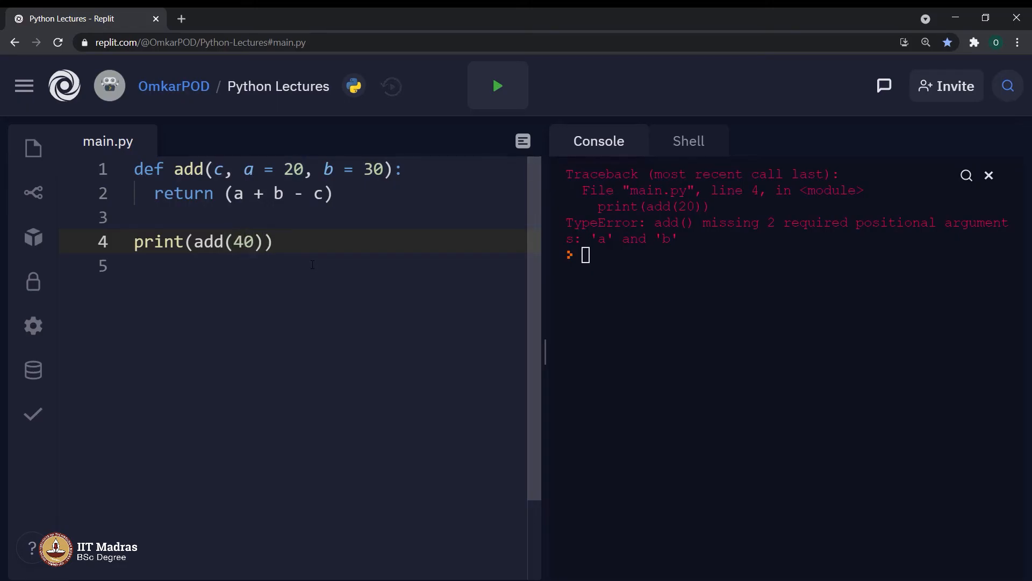
{"action": "left_click", "coordinate": [497, 86]}
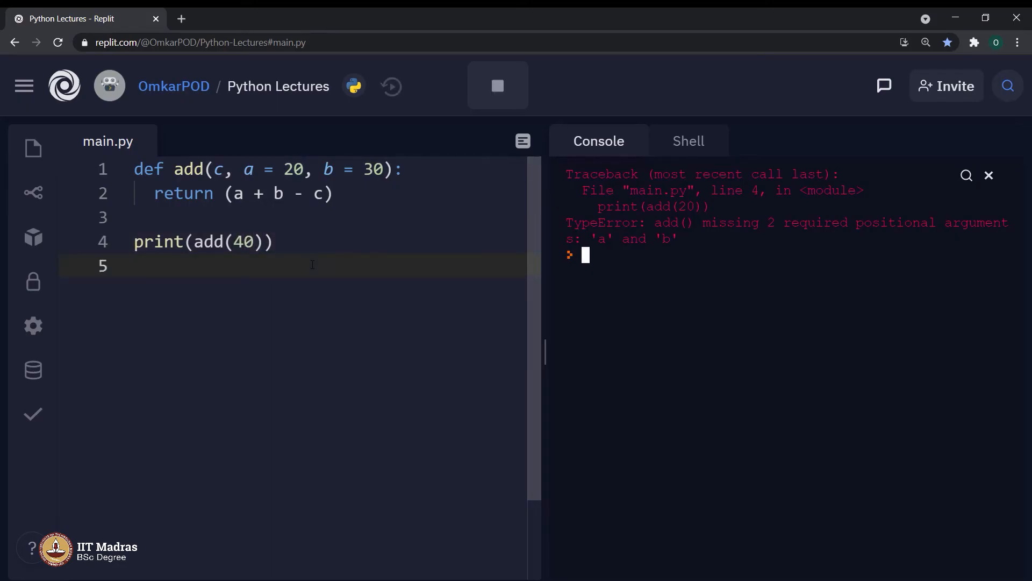
{"action": "left_click", "coordinate": [496, 86]}
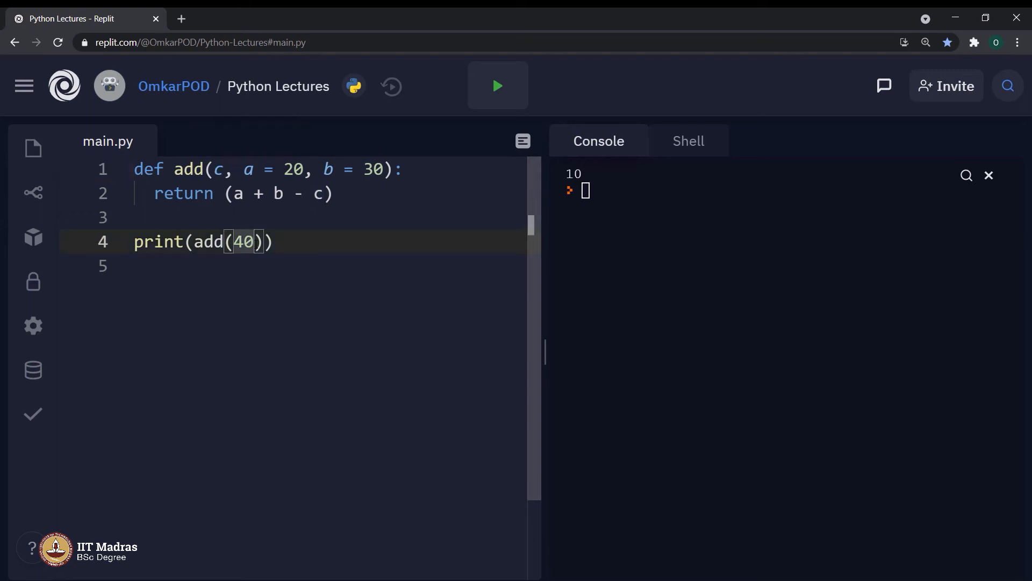
{"action": "mouse_move", "coordinate": [365, 242]}
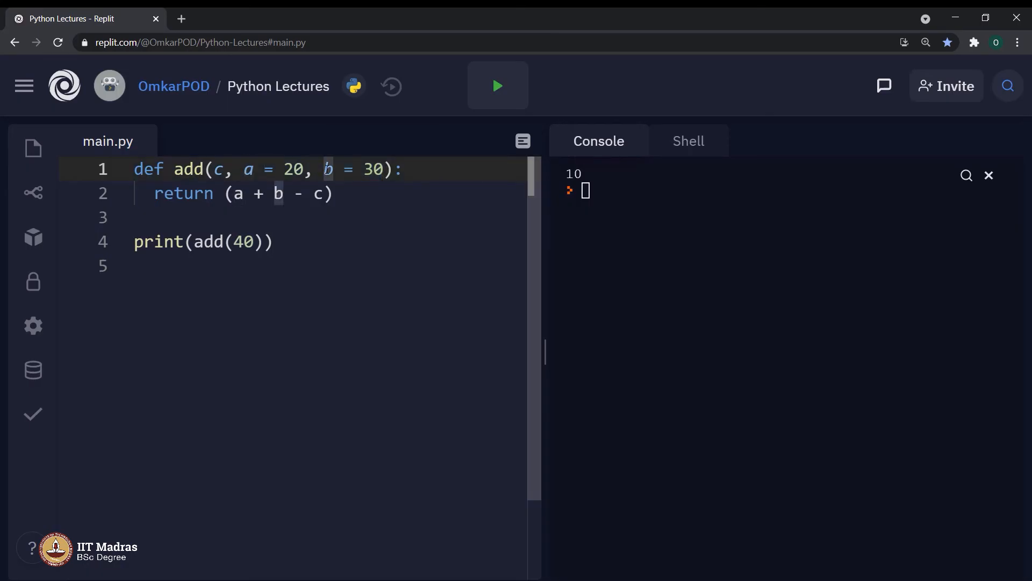
Add print(add(40, 10)) and print(add(40, 10, 50)) and run, printing 10, 0 and 20.
{"action": "left_click", "coordinate": [173, 265]}
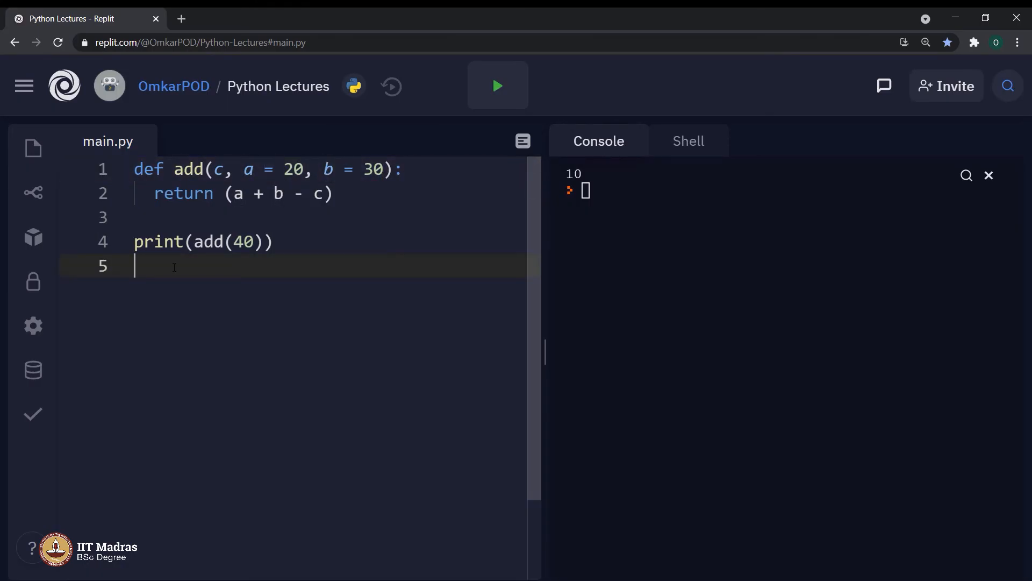
{"action": "type", "text": "p"}
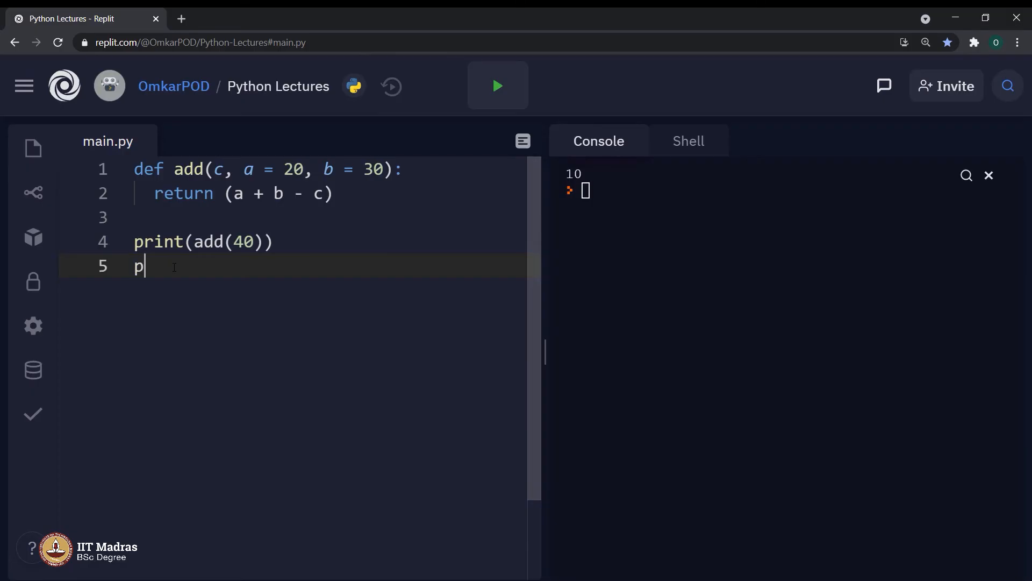
{"action": "type", "text": "rint("}
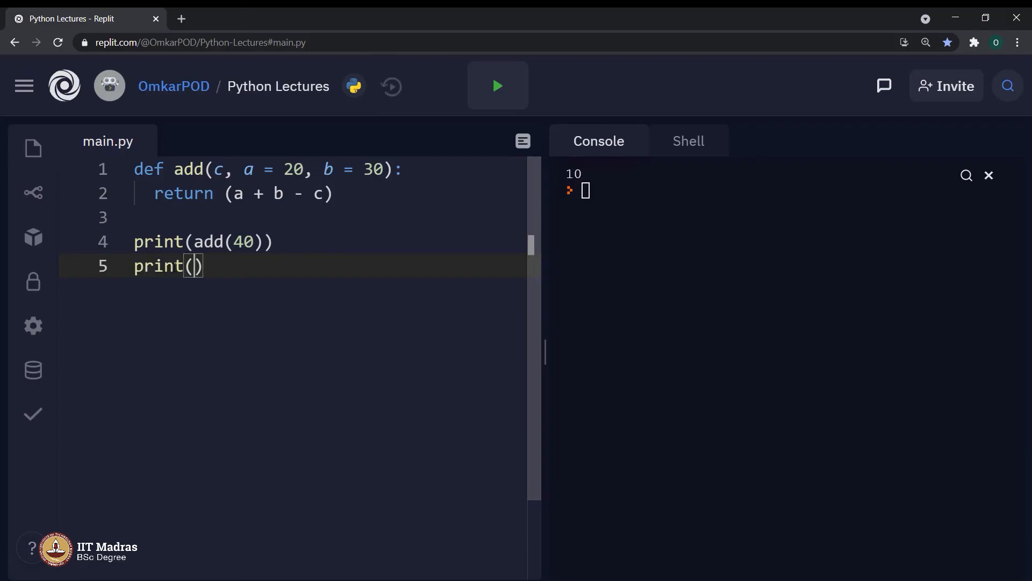
{"action": "type", "text": "add("}
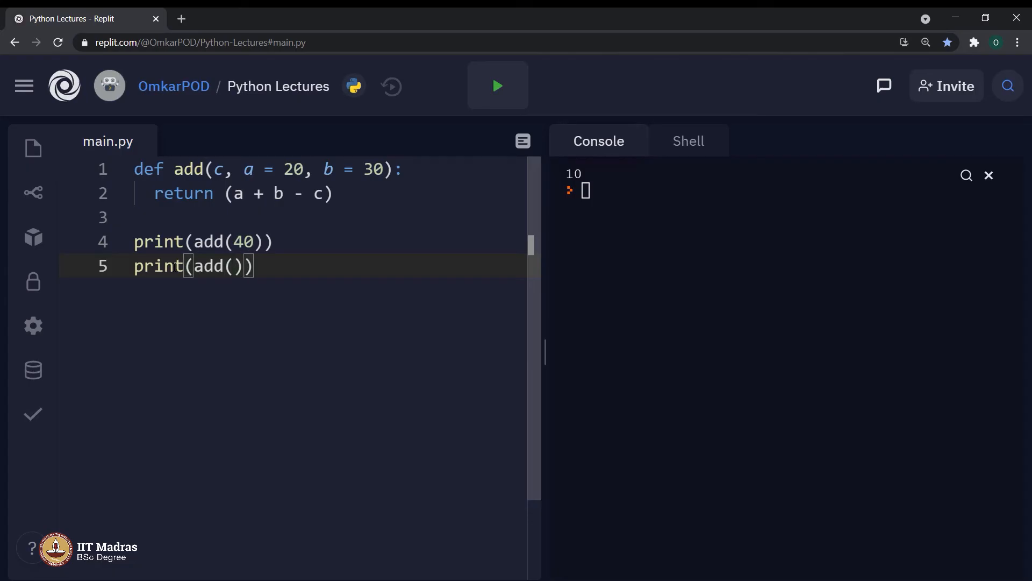
{"action": "type", "text": "40,"}
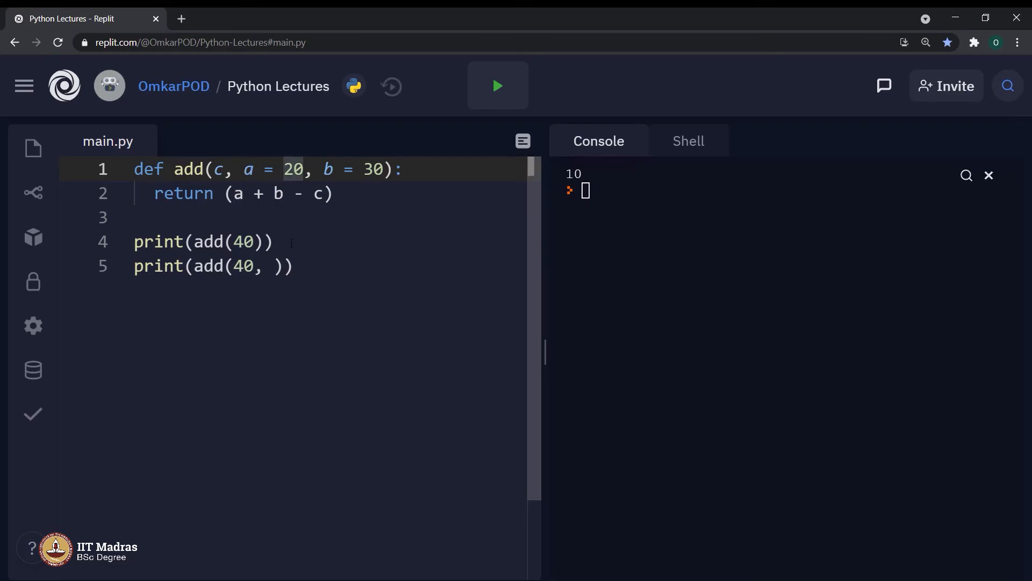
{"action": "type", "text": "10"}
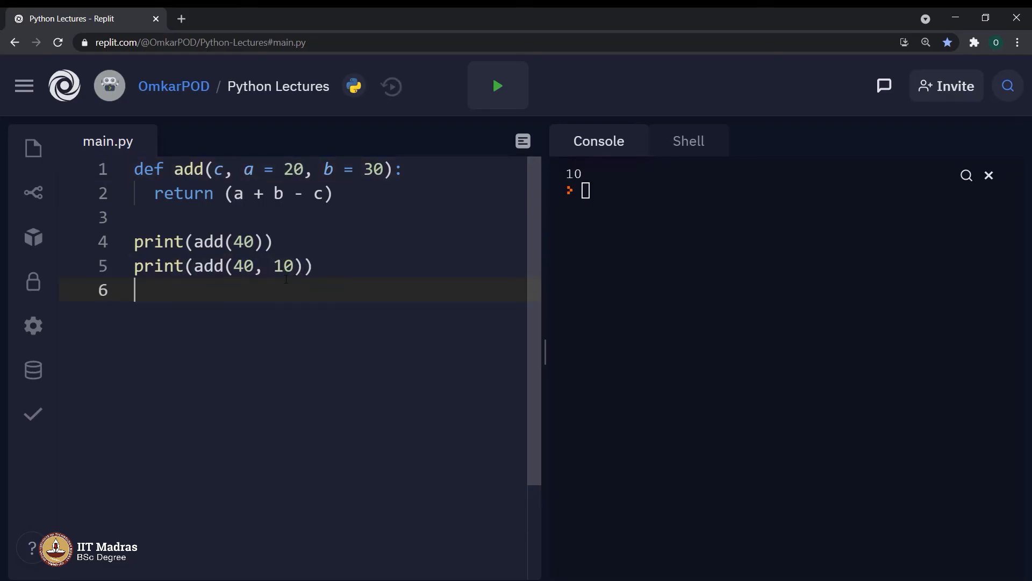
{"action": "type", "text": "print"}
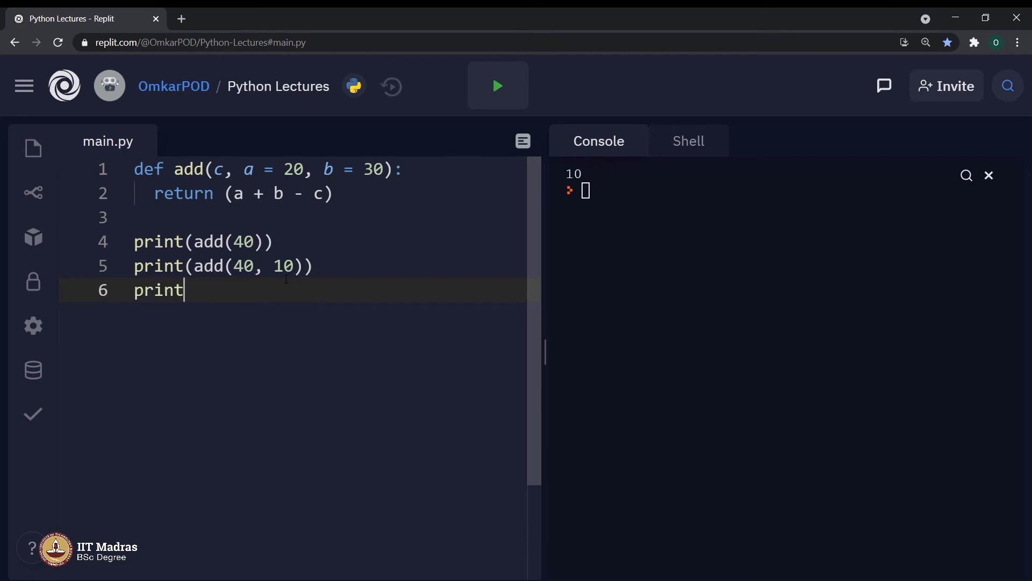
{"action": "type", "text": "(add"}
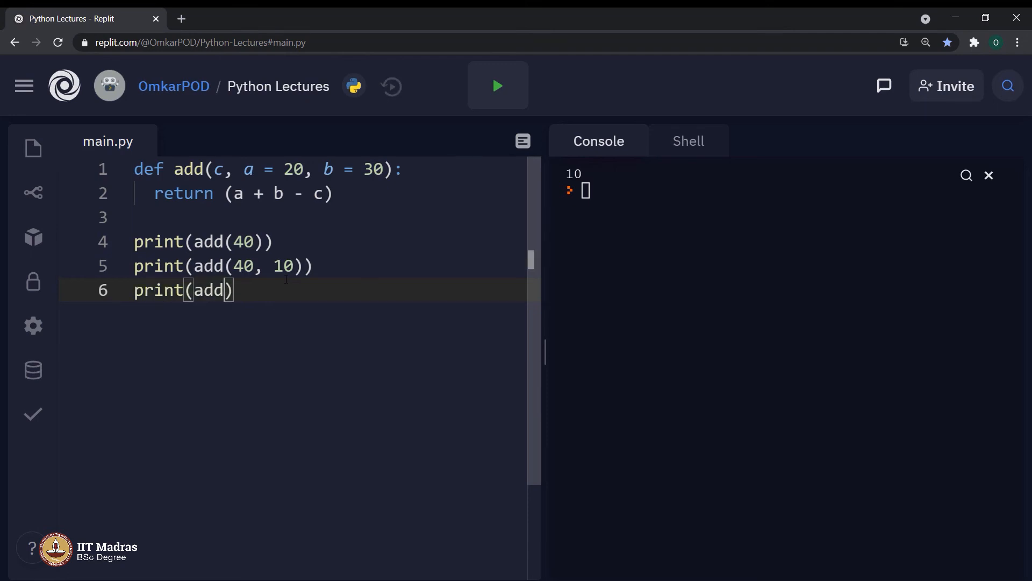
{"action": "type", "text": "40,"}
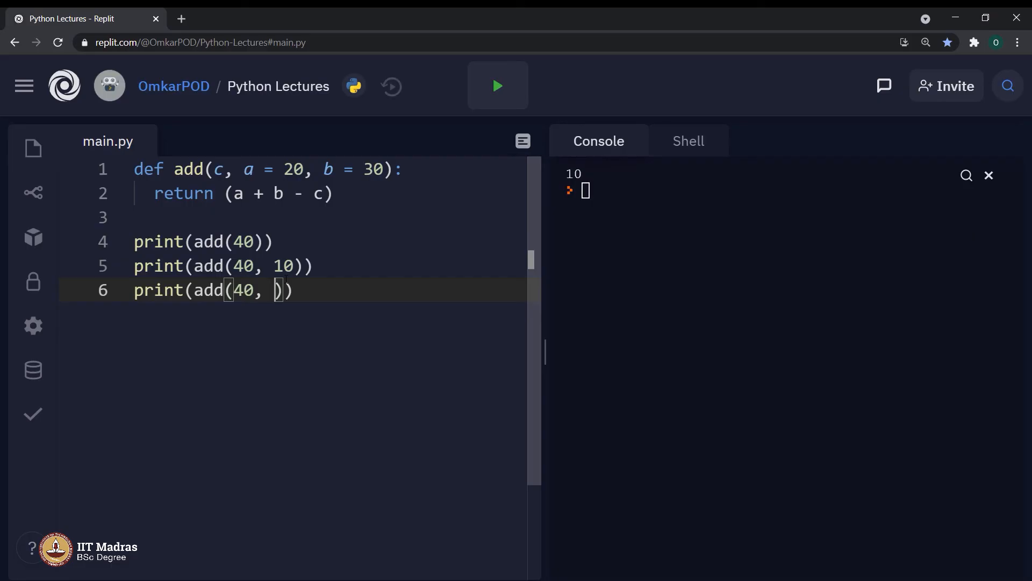
{"action": "type", "text": "10, 50"}
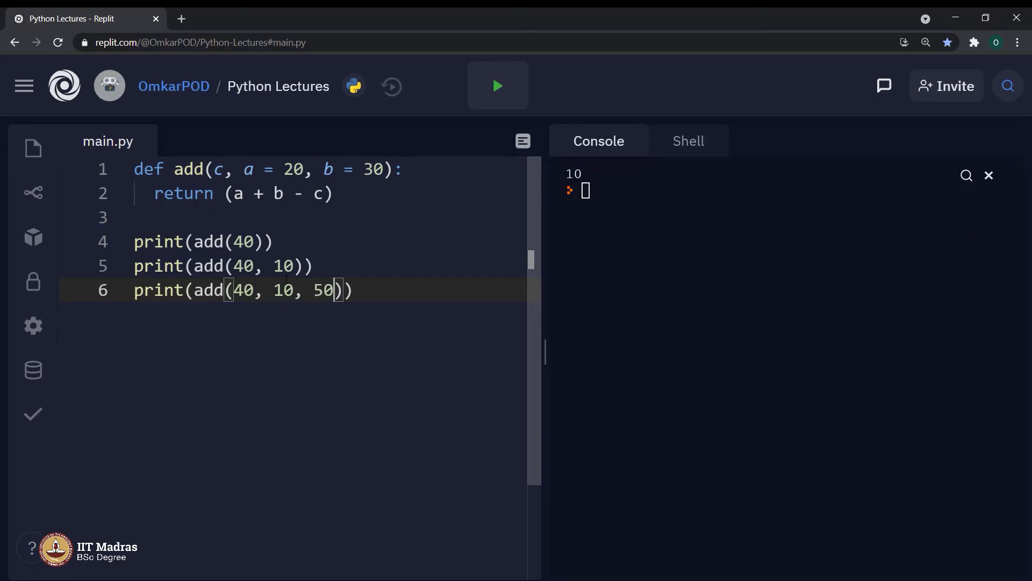
{"action": "key", "text": "enter"}
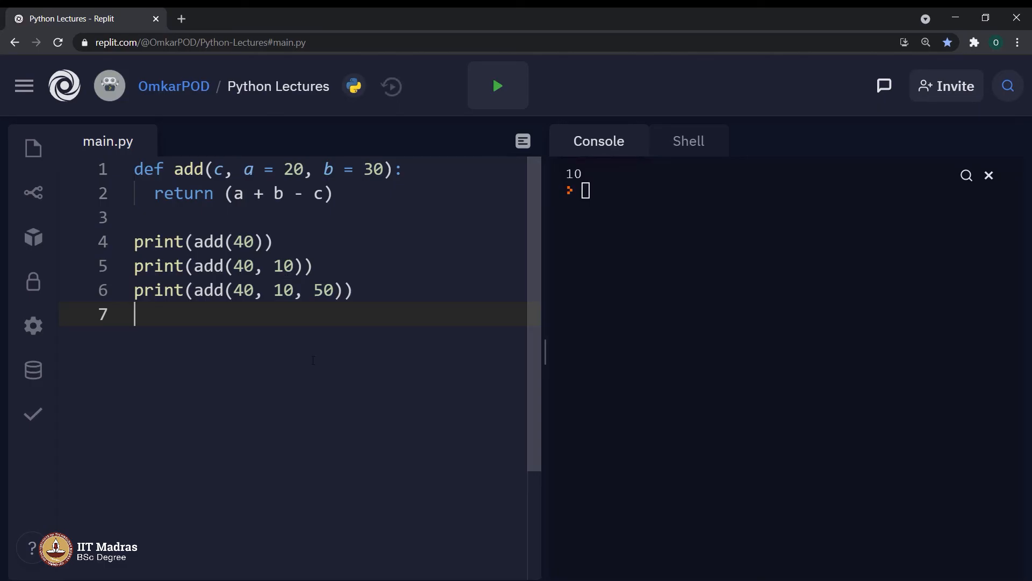
{"action": "left_click", "coordinate": [497, 86]}
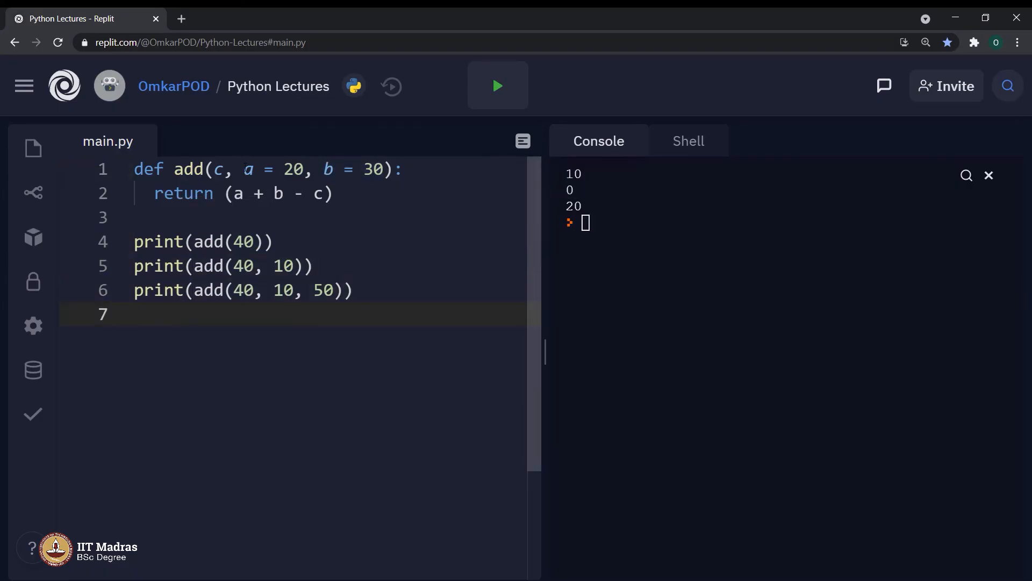
{"action": "left_click_drag", "start_coordinate": [245, 169], "coordinate": [382, 169]}
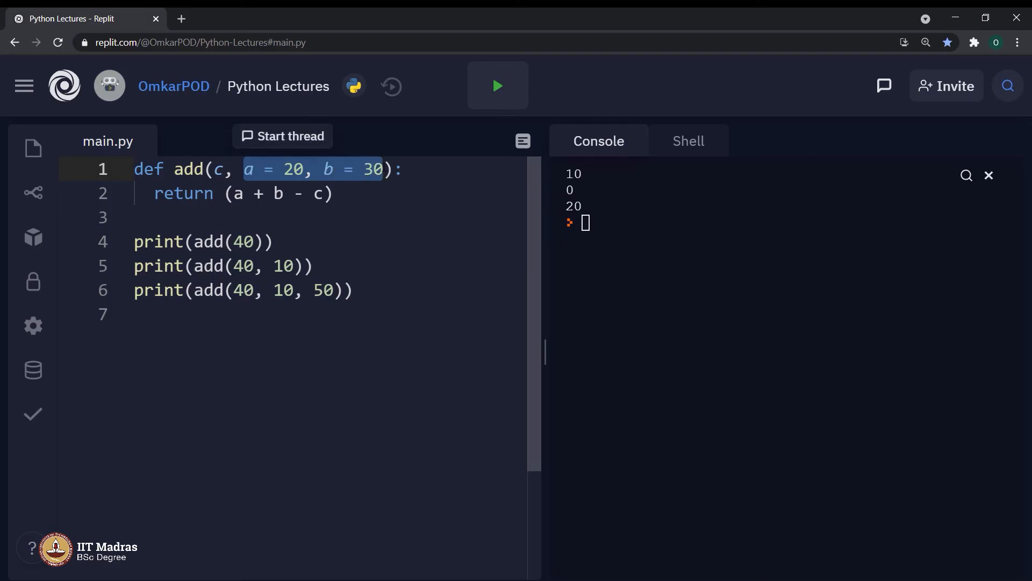
{"action": "left_click", "coordinate": [258, 242]}
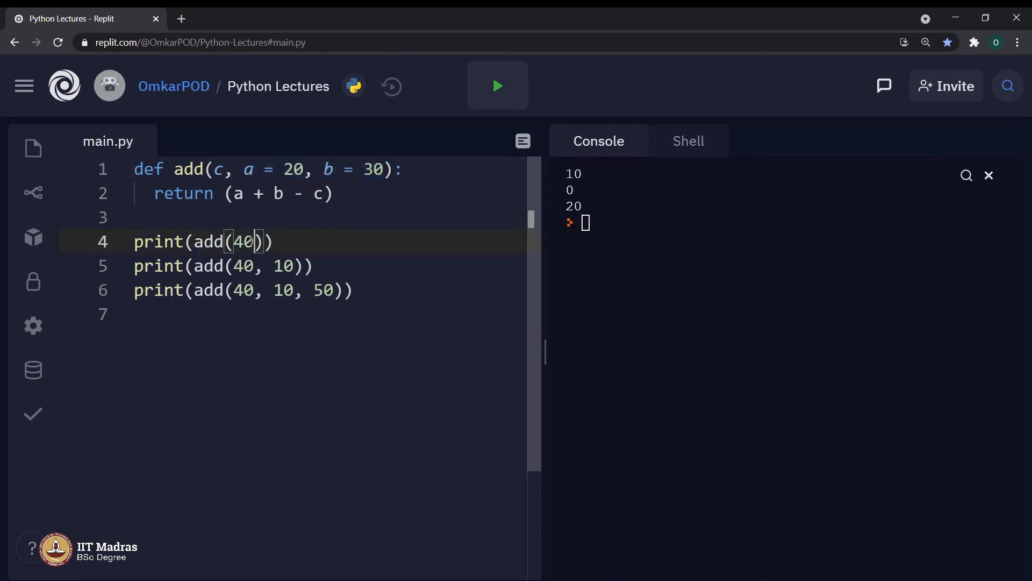
{"action": "left_click_drag", "start_coordinate": [234, 265], "coordinate": [292, 265]}
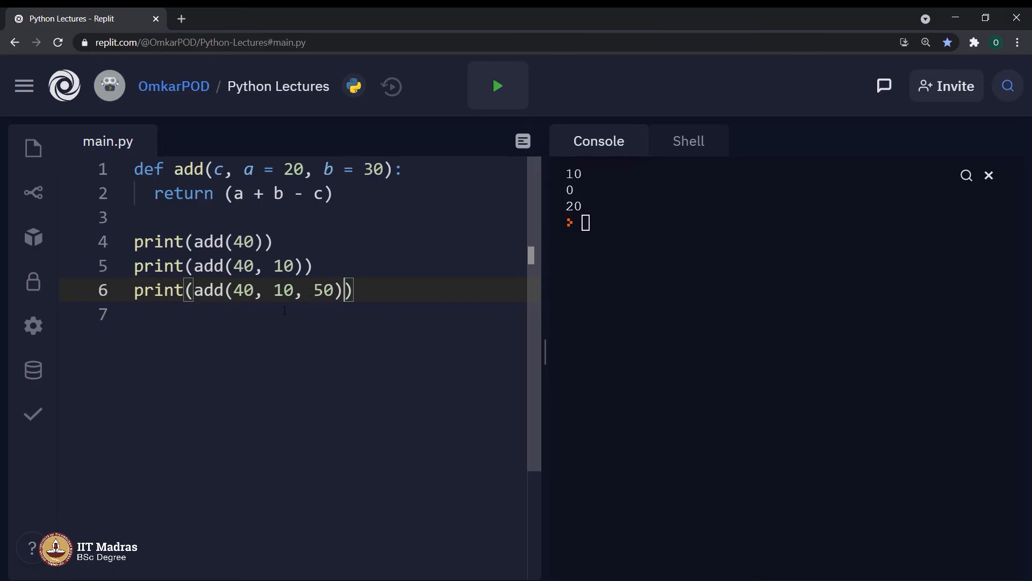
{"action": "double_click", "coordinate": [281, 289]}
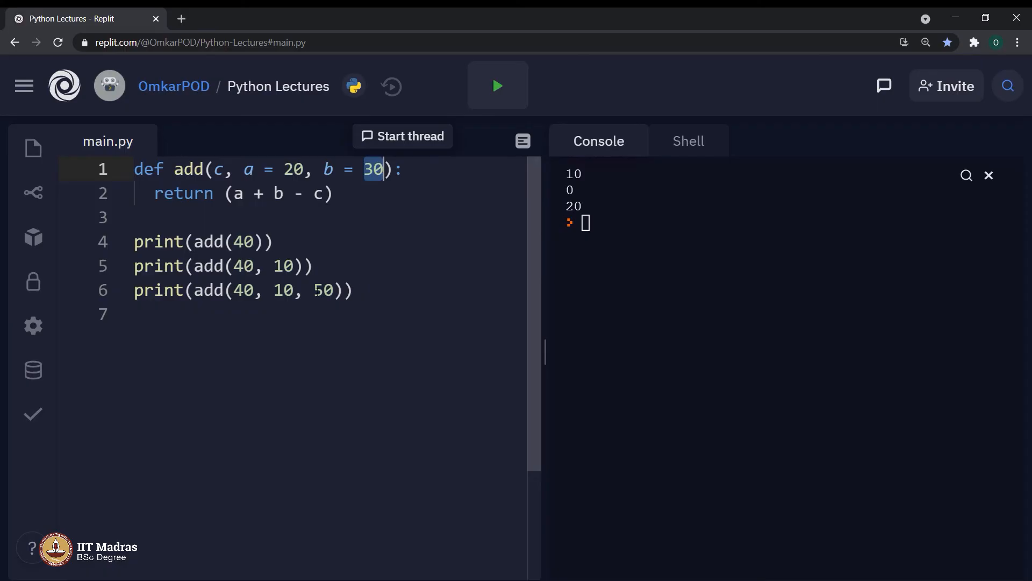
{"action": "double_click", "coordinate": [321, 289]}
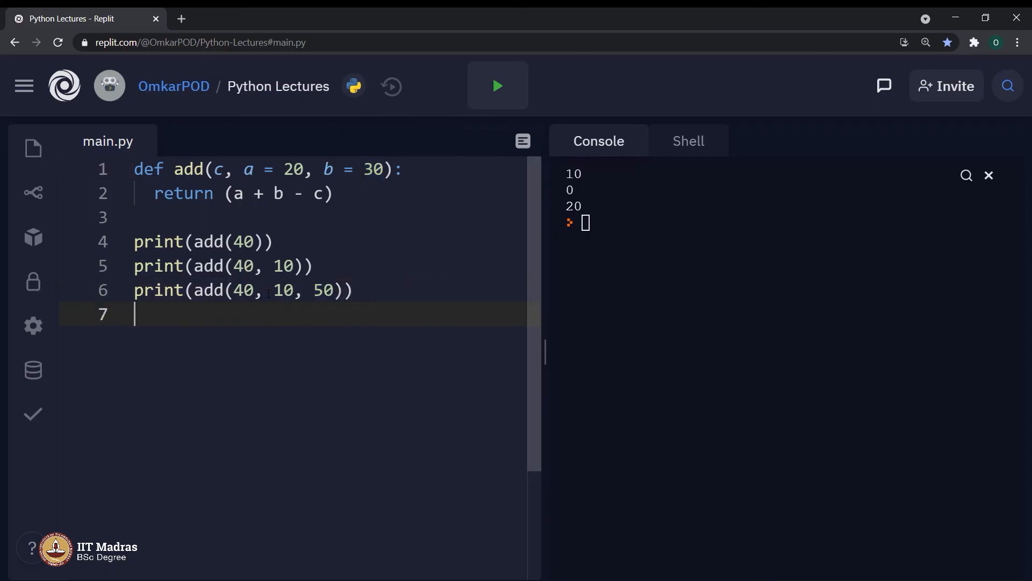
{"action": "left_click_drag", "start_coordinate": [265, 289], "coordinate": [334, 290]}
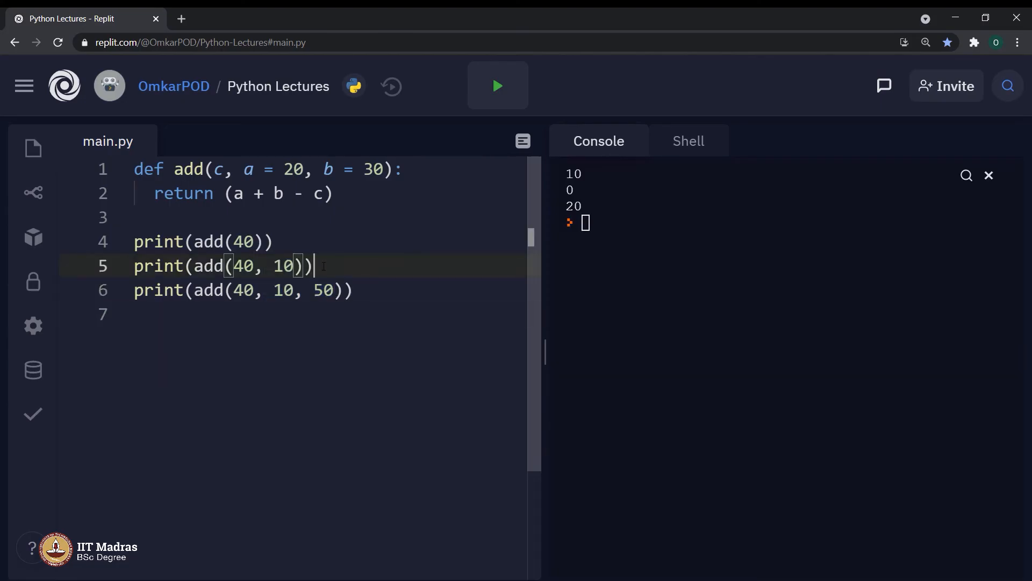
{"action": "triple_click", "coordinate": [224, 266]}
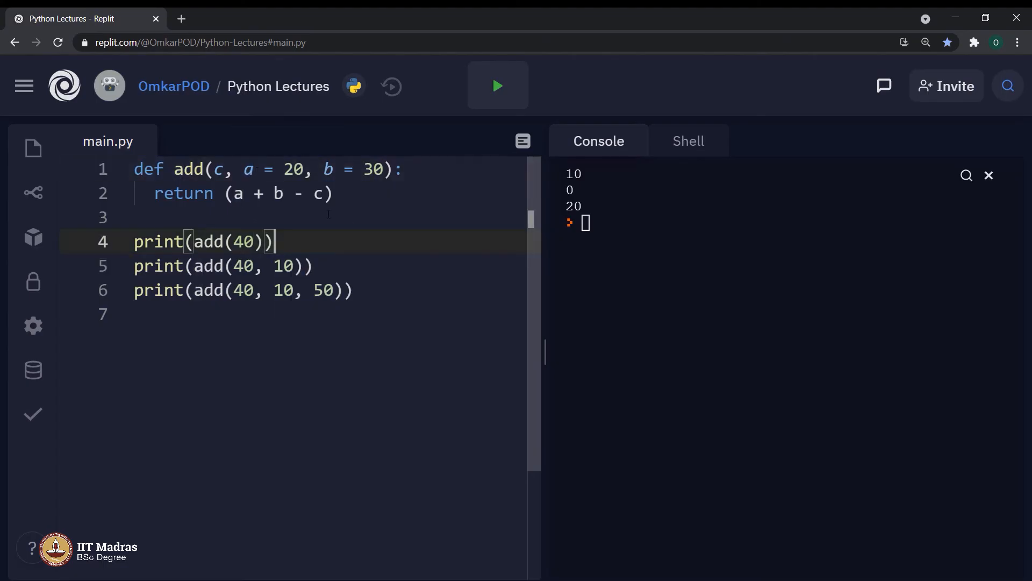
{"action": "double_click", "coordinate": [329, 169]}
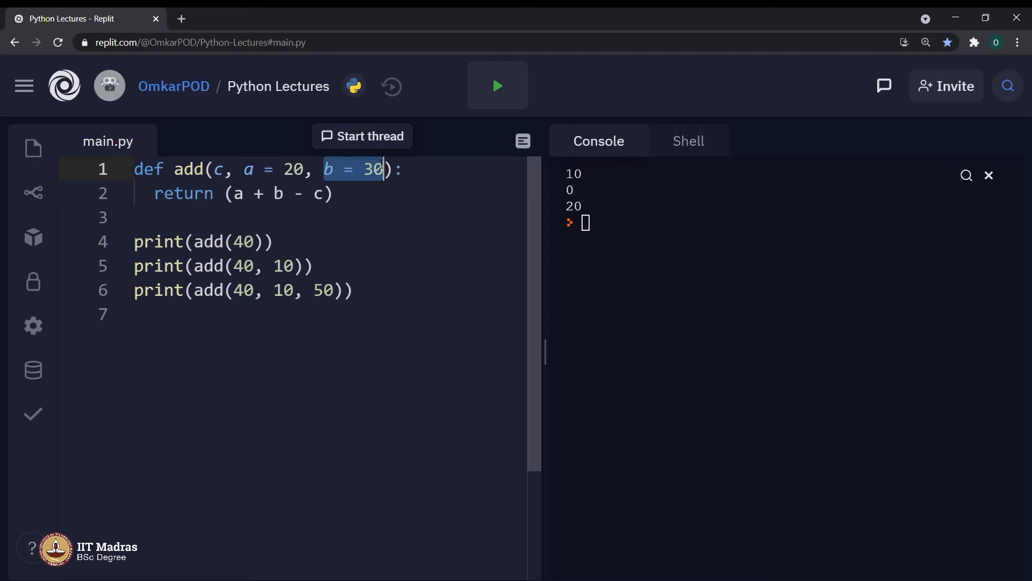
{"action": "left_click", "coordinate": [168, 314]}
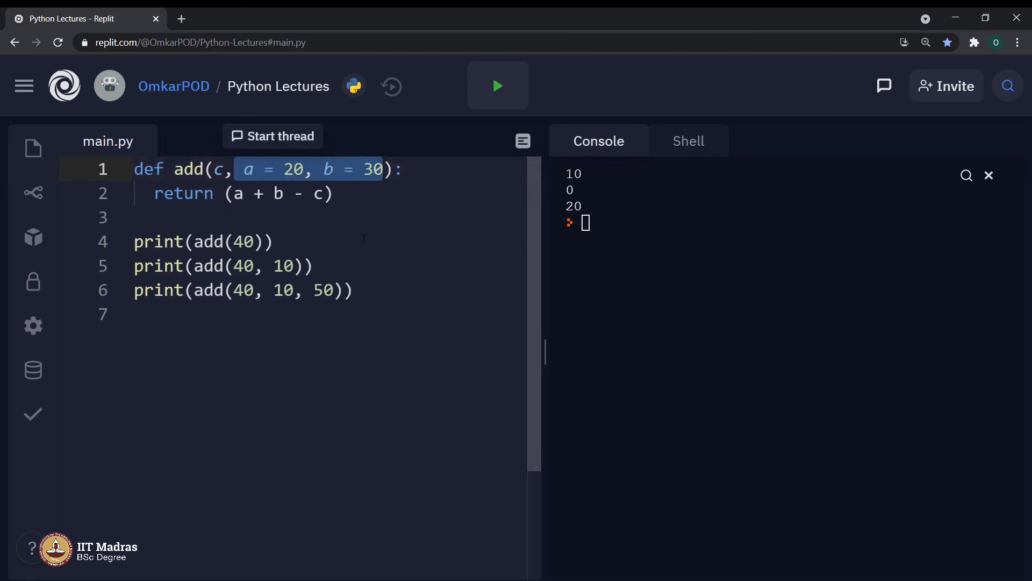
{"action": "left_click", "coordinate": [139, 314]}
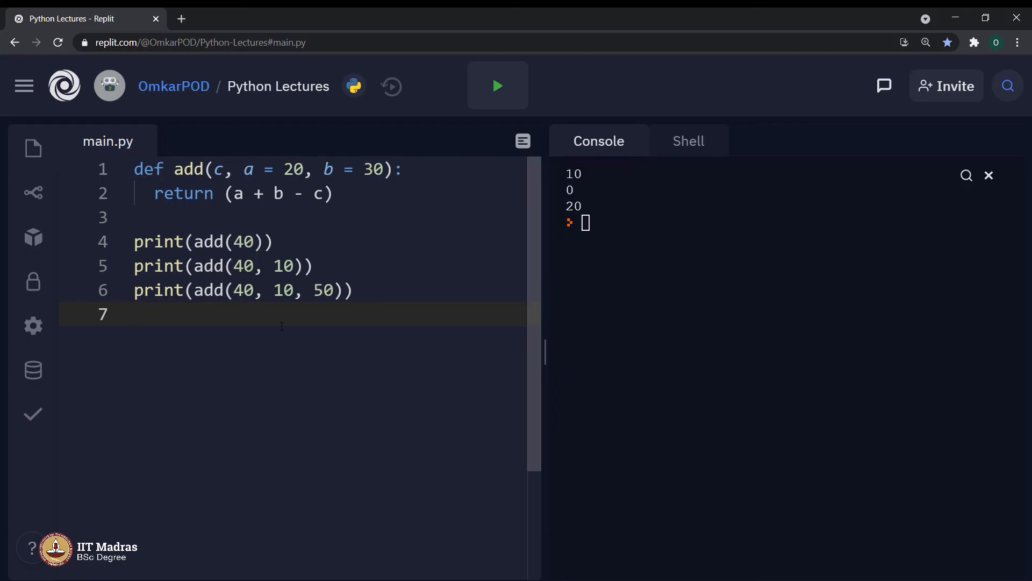
{"action": "left_click", "coordinate": [283, 291]}
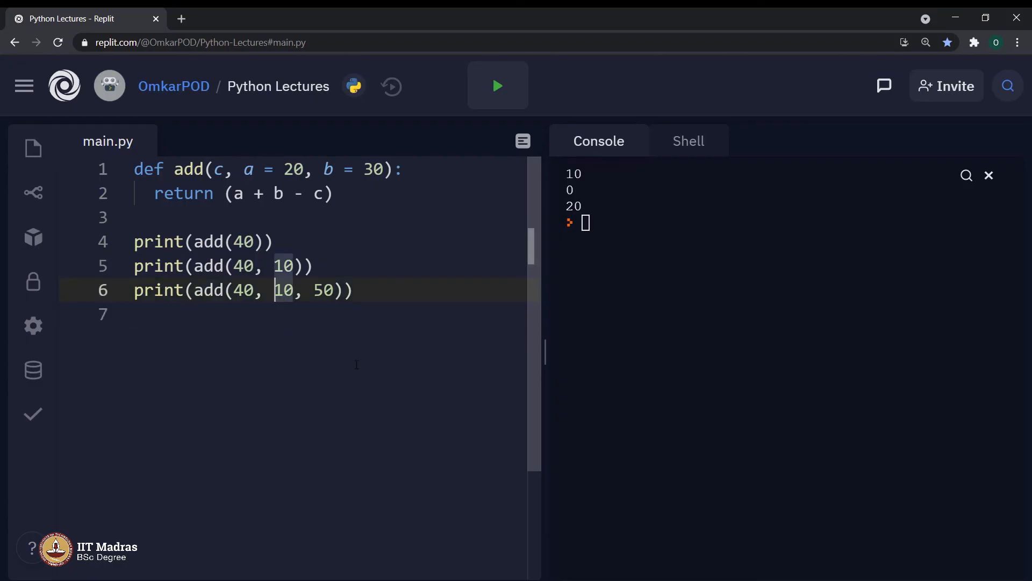
Edit the third call to add(40, b = 10, a = 50) mixing positional and keyword arguments.
{"action": "type", "text": "b ="}
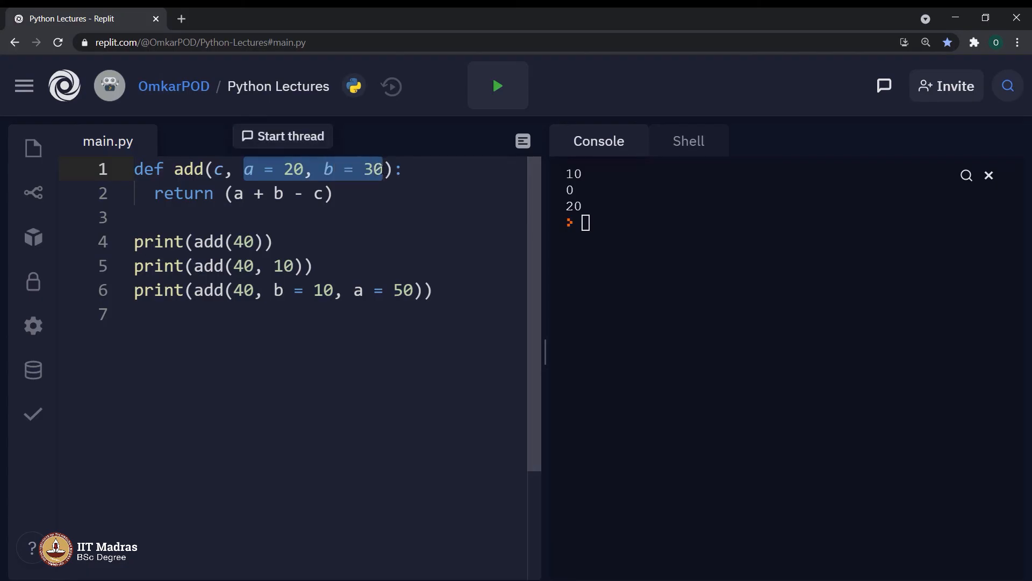
{"action": "left_click", "coordinate": [164, 314]}
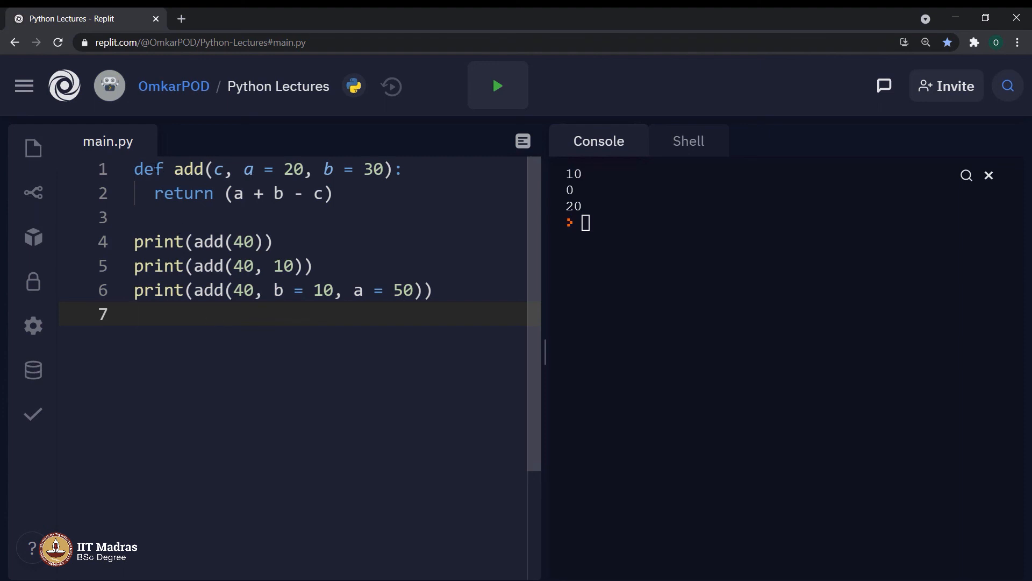
Replace return with print(a + b - c) inside the add function.
{"action": "left_click_drag", "start_coordinate": [211, 169], "coordinate": [315, 168]}
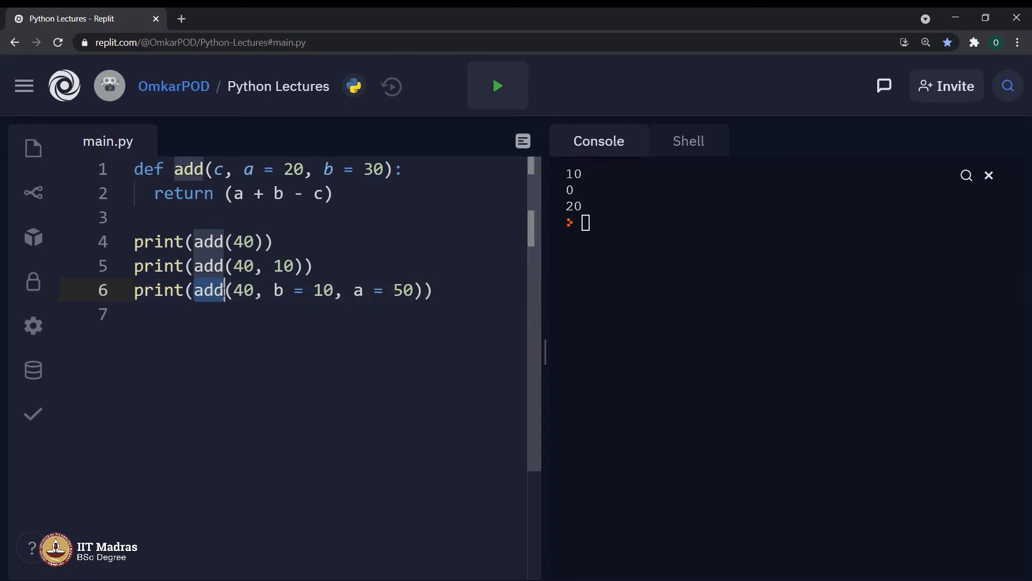
{"action": "left_click_drag", "start_coordinate": [234, 289], "coordinate": [403, 290]}
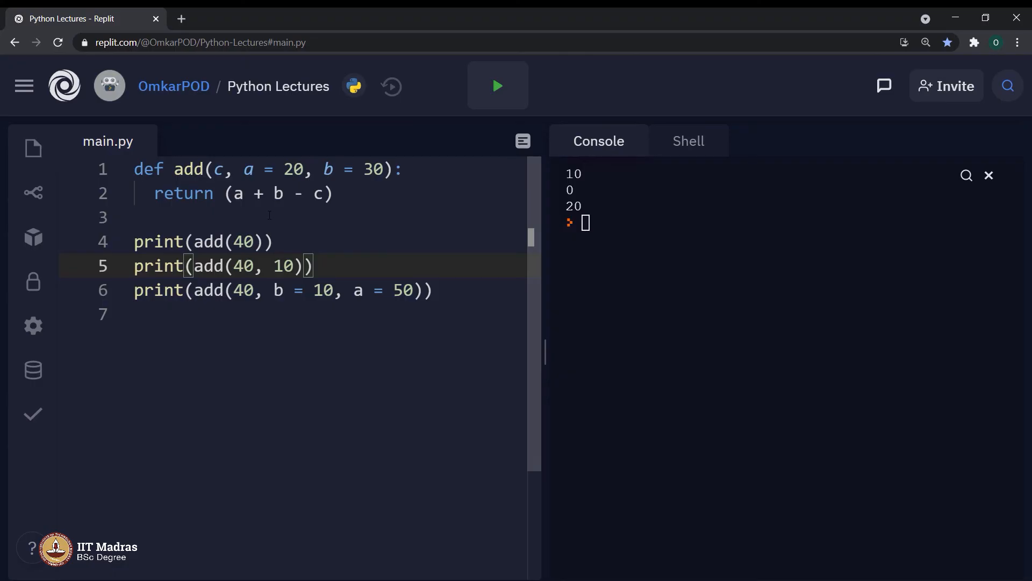
{"action": "double_click", "coordinate": [184, 192]}
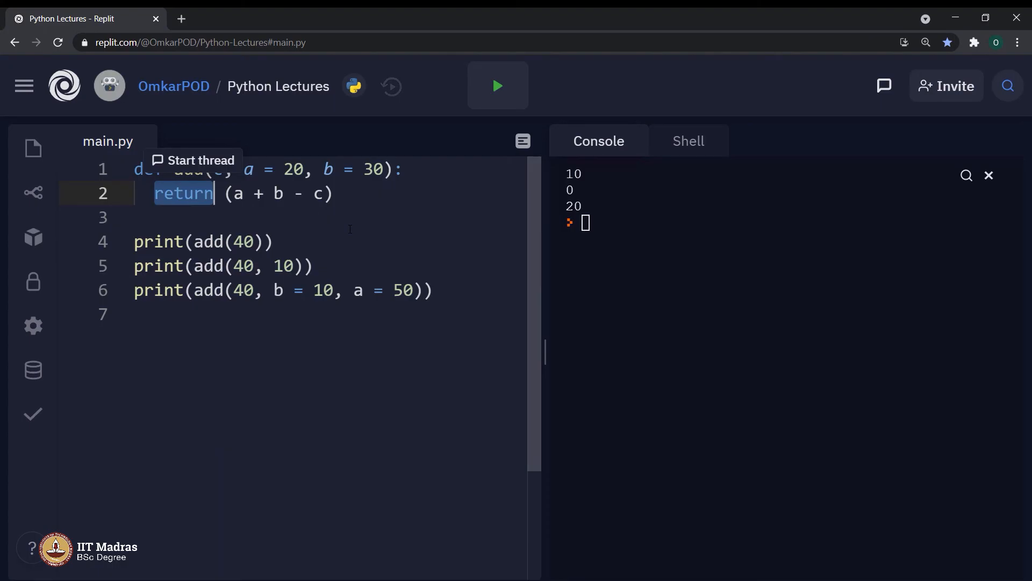
{"action": "key", "text": "Delete"}
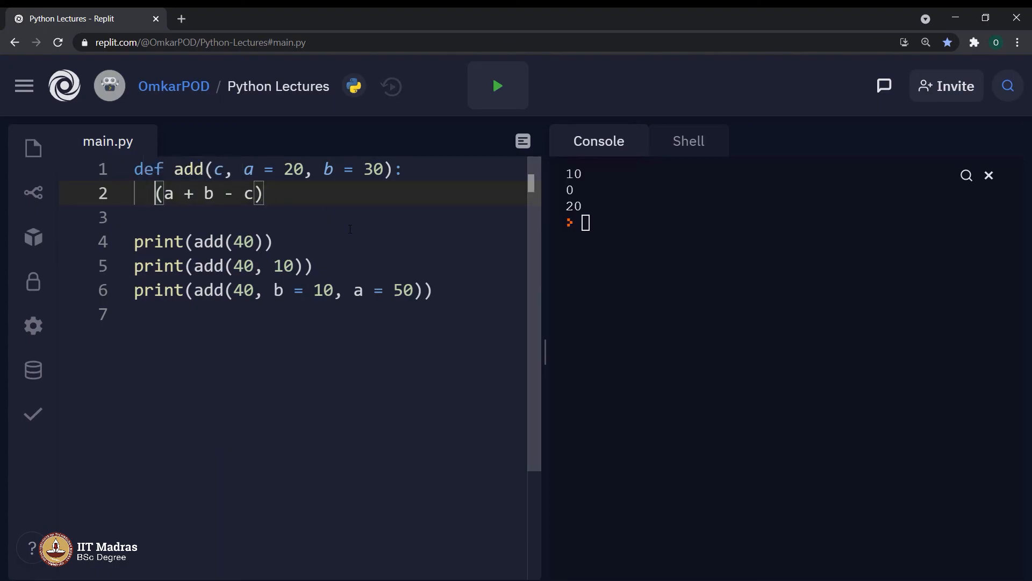
{"action": "type", "text": "print"}
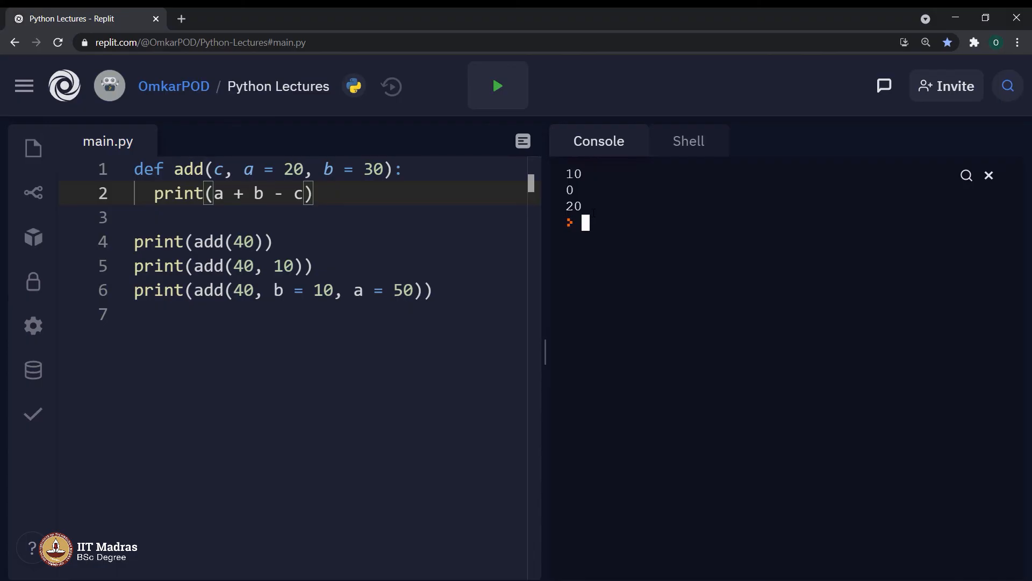
Run the program and inspect the console output 10, None, 0, None, 20, None.
{"action": "left_click", "coordinate": [496, 86]}
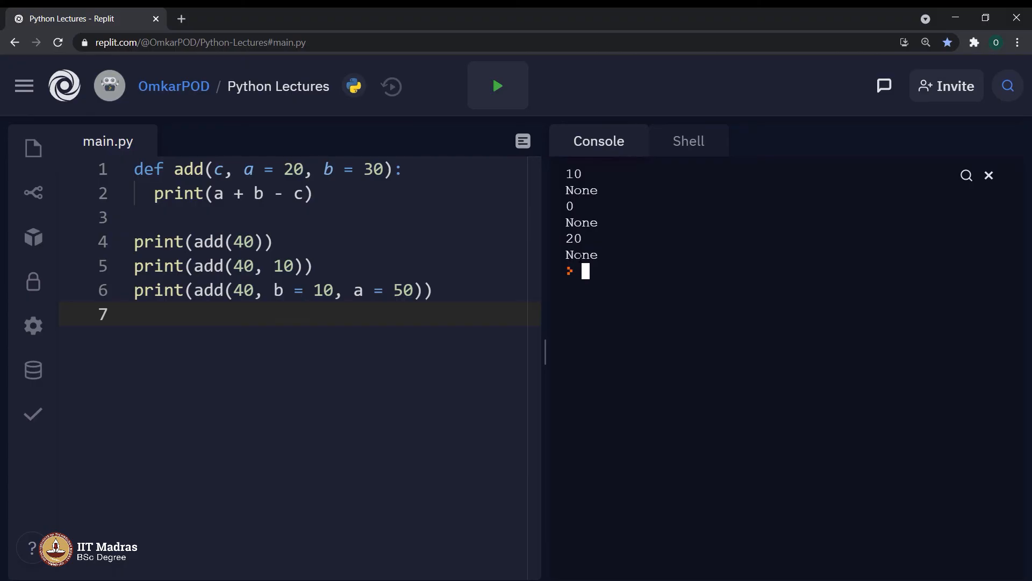
{"action": "double_click", "coordinate": [582, 190]}
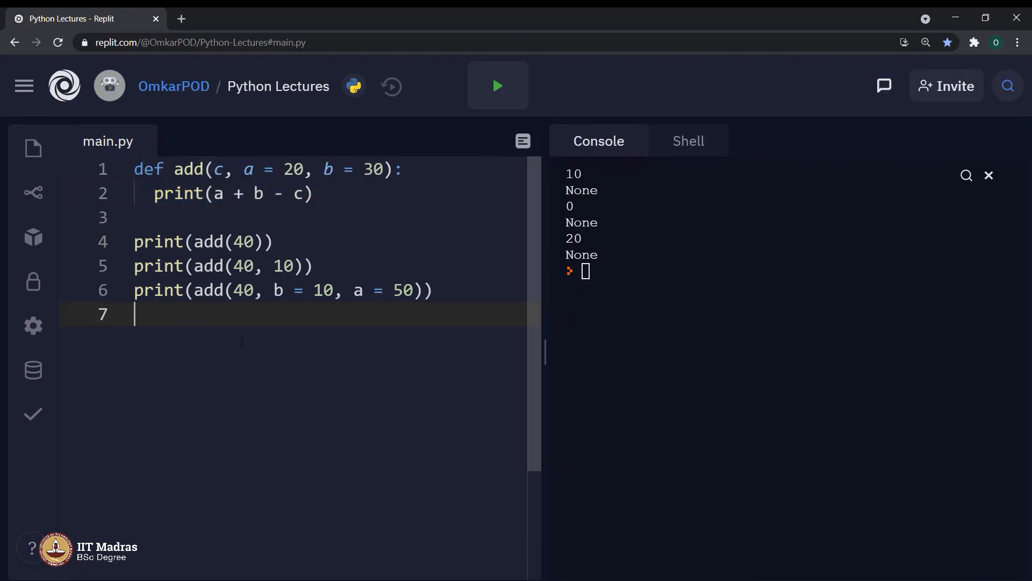
{"action": "left_click_drag", "start_coordinate": [134, 242], "coordinate": [434, 289]}
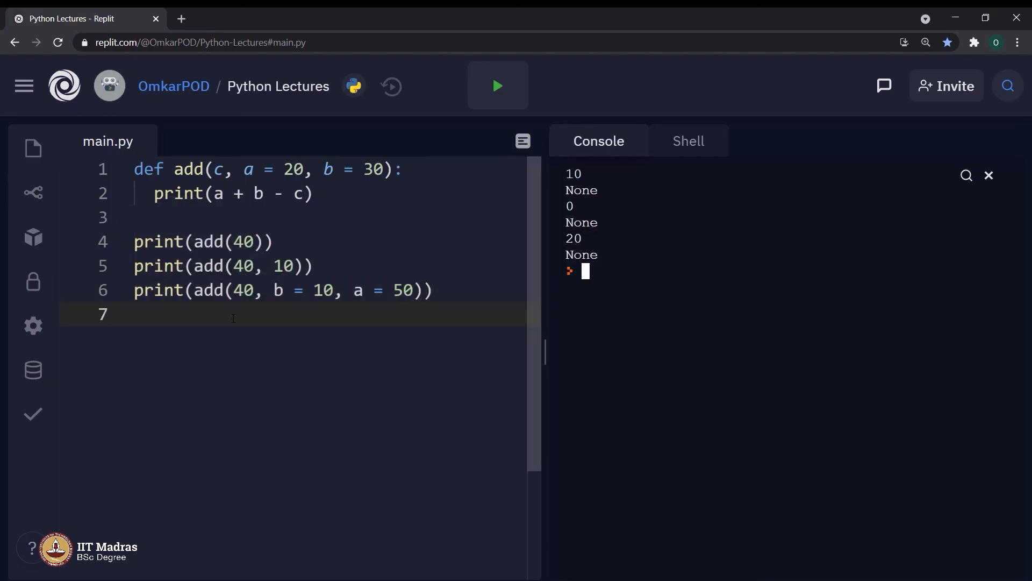
{"action": "mouse_move", "coordinate": [294, 312]}
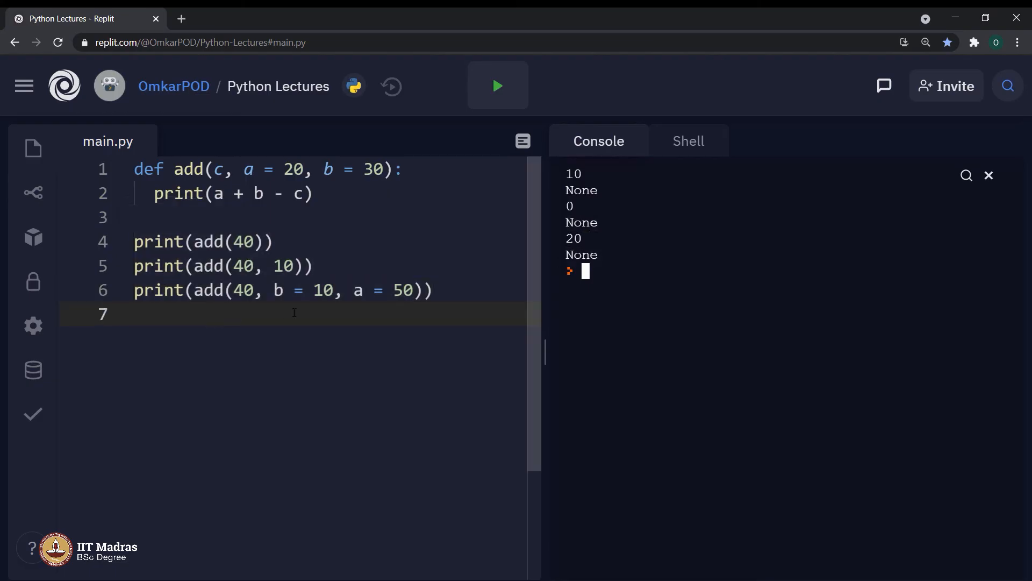